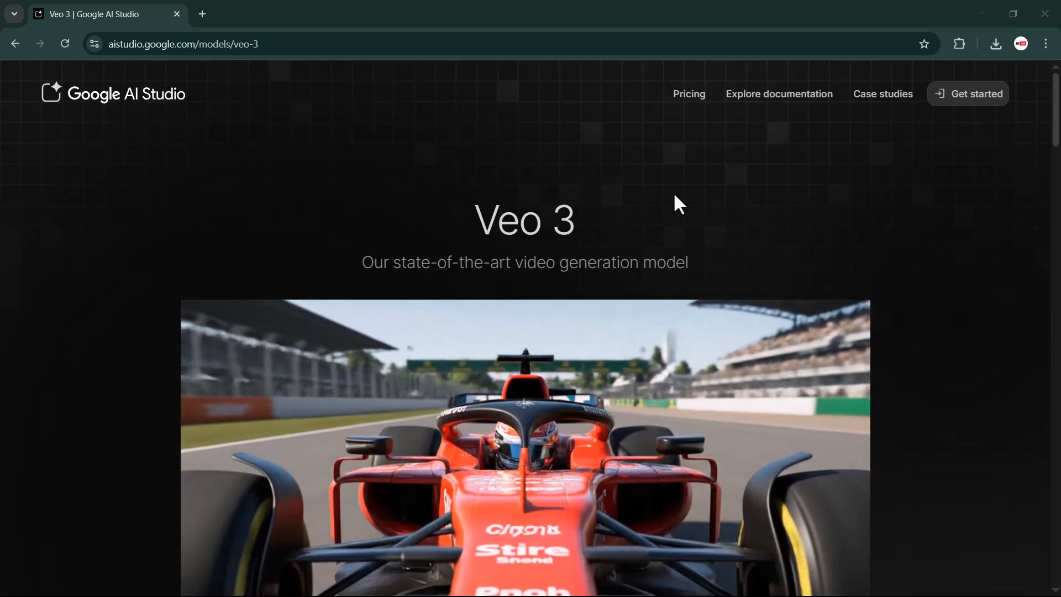
Browse the page and start a Nano Banana temporary image-generation chat from its card
{"action": "scroll", "scroll_direction": "down", "scroll_amount": 3}
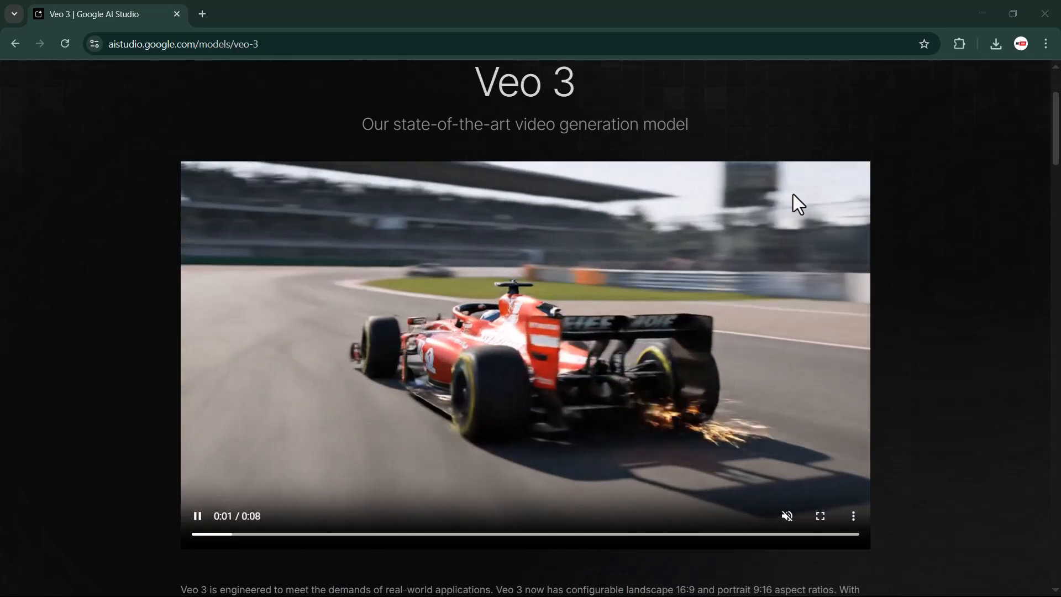
{"action": "mouse_move", "coordinate": [959, 201]}
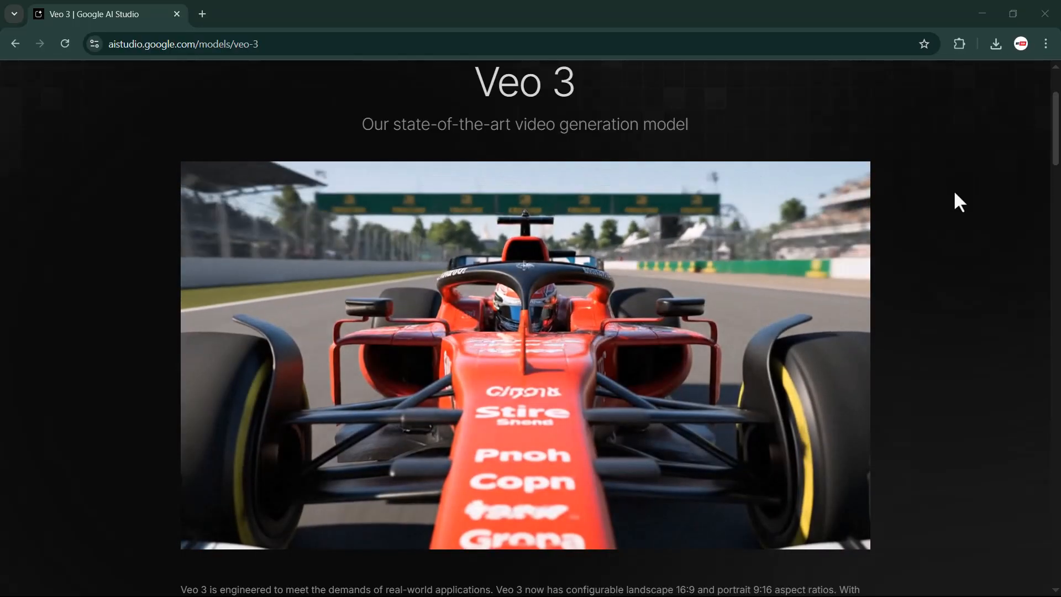
{"action": "scroll", "scroll_direction": "down", "scroll_amount": 3}
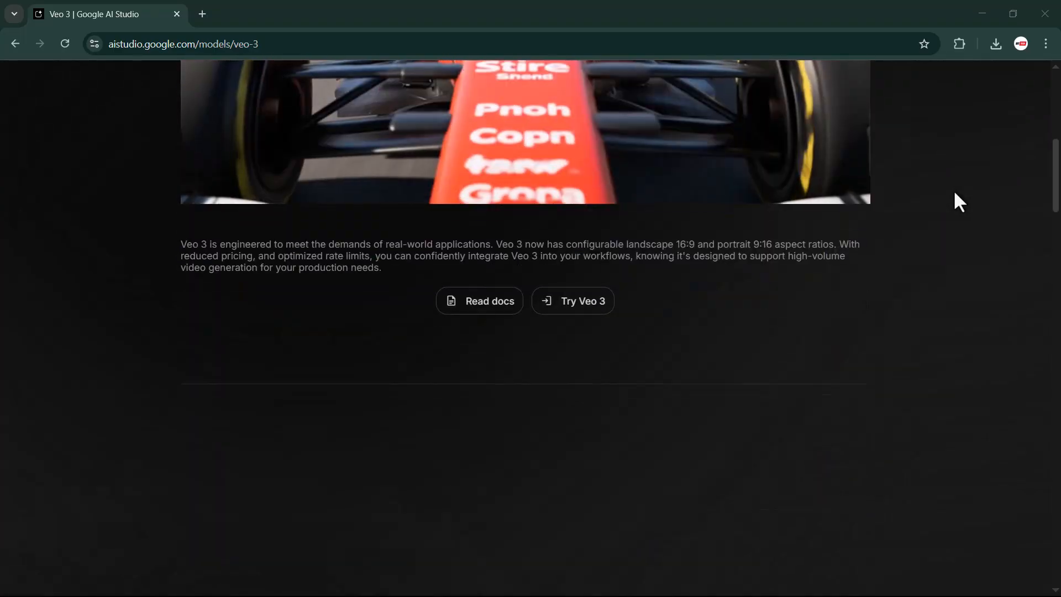
{"action": "scroll", "scroll_direction": "down", "scroll_amount": 3}
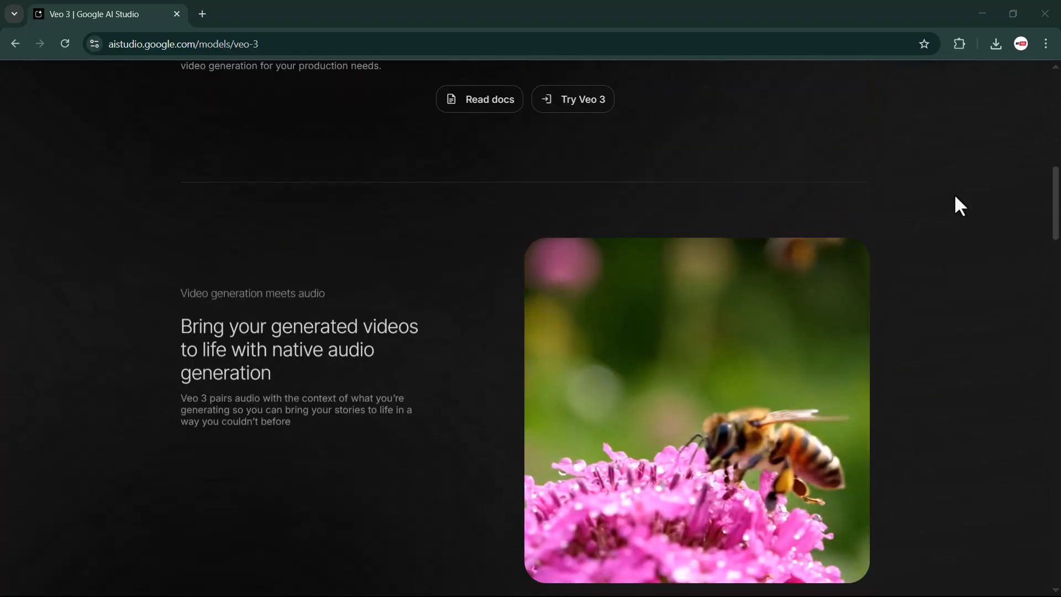
{"action": "scroll", "scroll_direction": "down", "scroll_amount": 3}
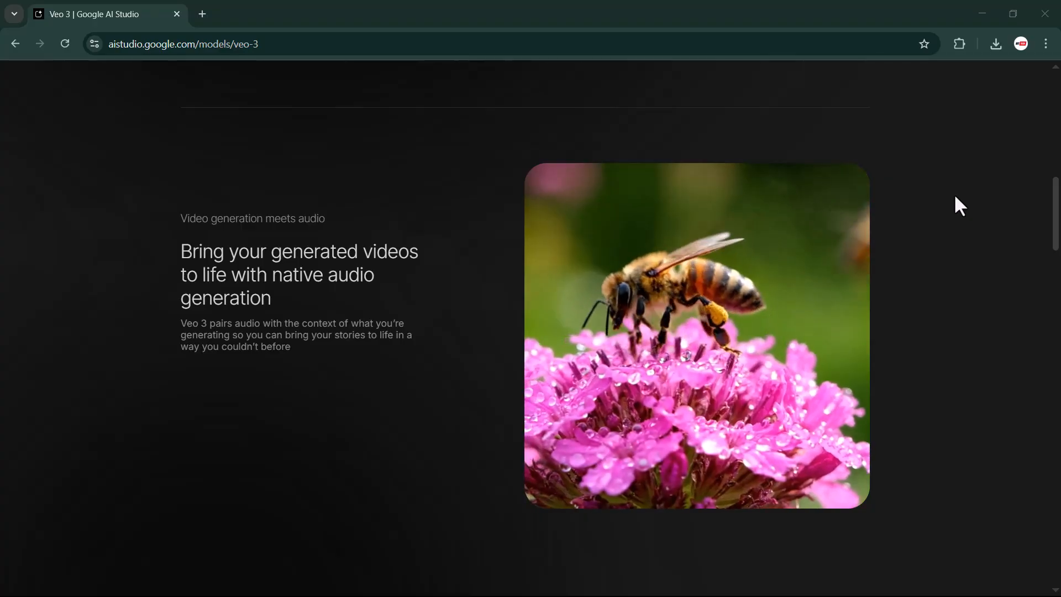
{"action": "scroll", "scroll_direction": "down", "scroll_amount": 3}
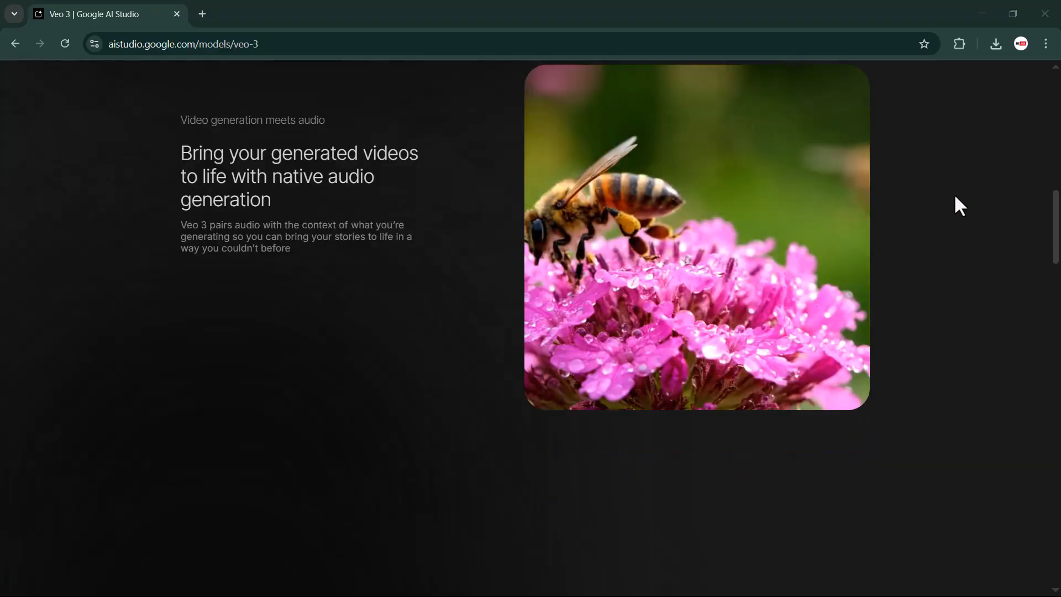
{"action": "scroll", "scroll_direction": "down", "scroll_amount": 3}
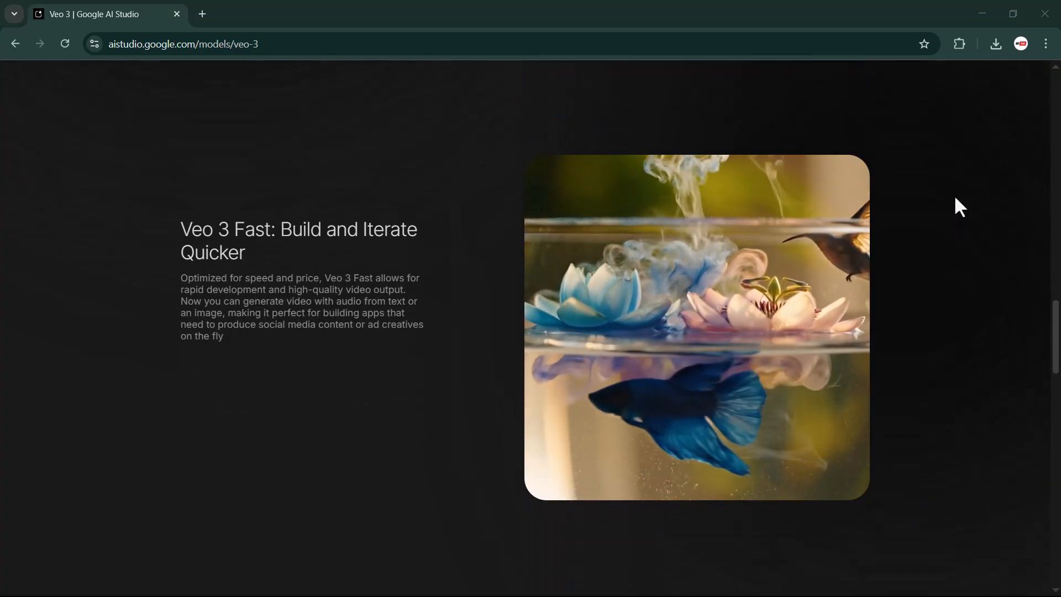
{"action": "scroll", "scroll_direction": "down", "scroll_amount": 3}
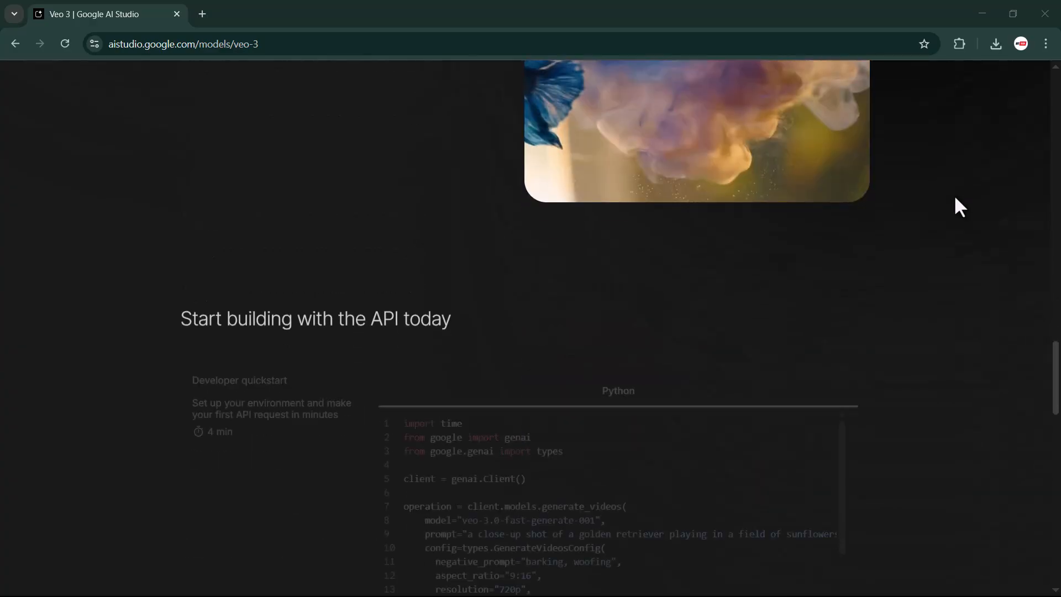
{"action": "scroll", "scroll_direction": "down", "scroll_amount": 3}
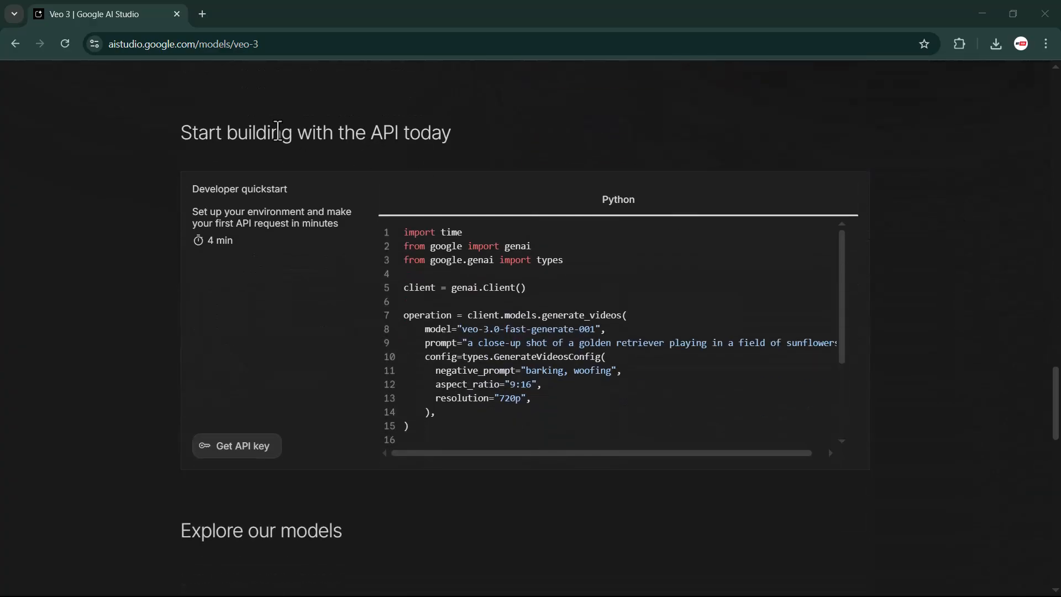
{"action": "mouse_move", "coordinate": [643, 203]}
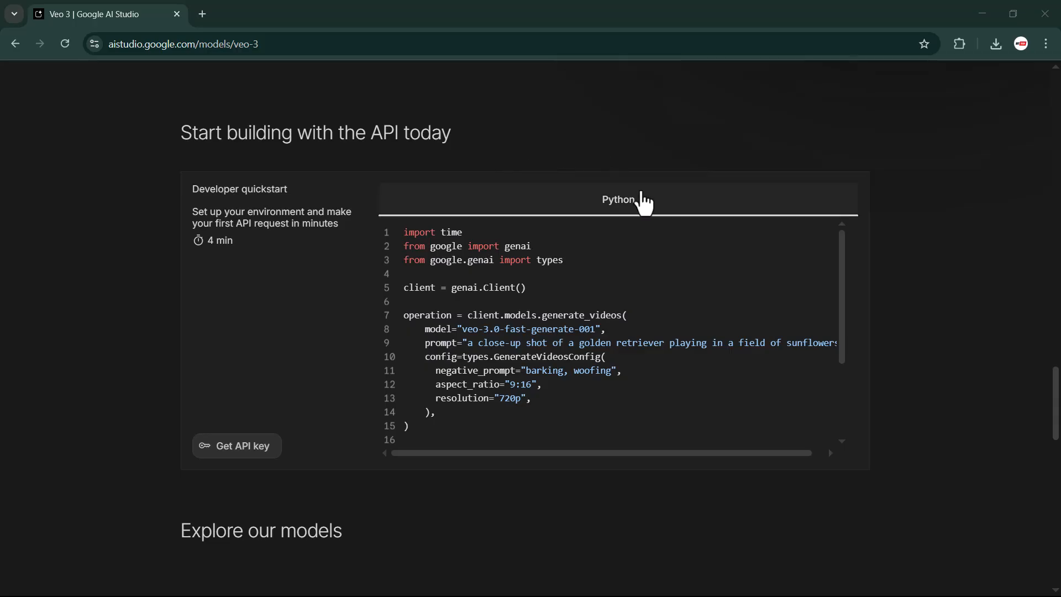
{"action": "scroll", "scroll_direction": "down", "scroll_amount": 3}
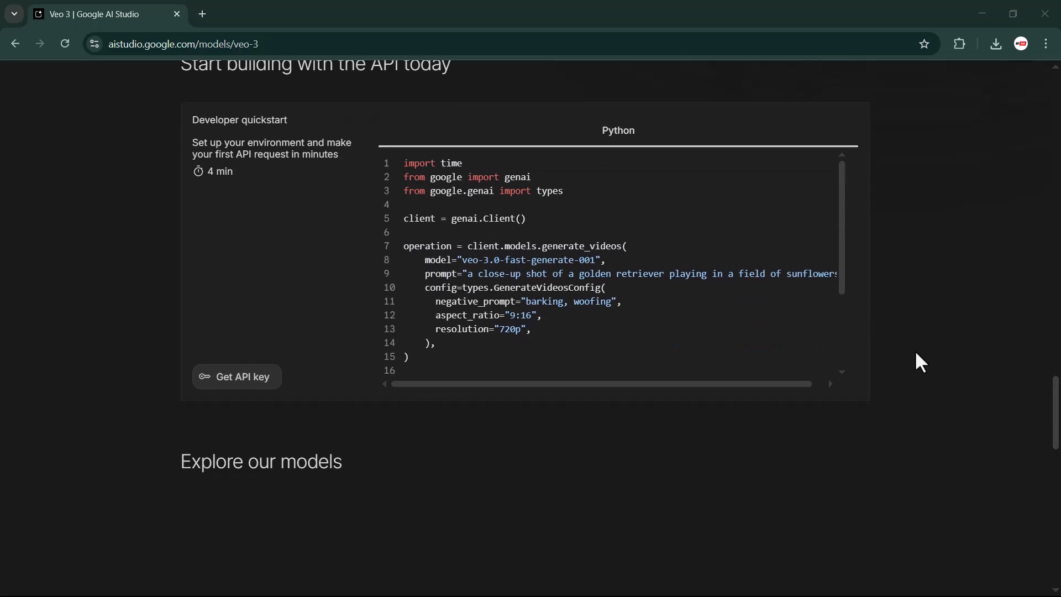
{"action": "scroll", "scroll_direction": "down", "scroll_amount": 3}
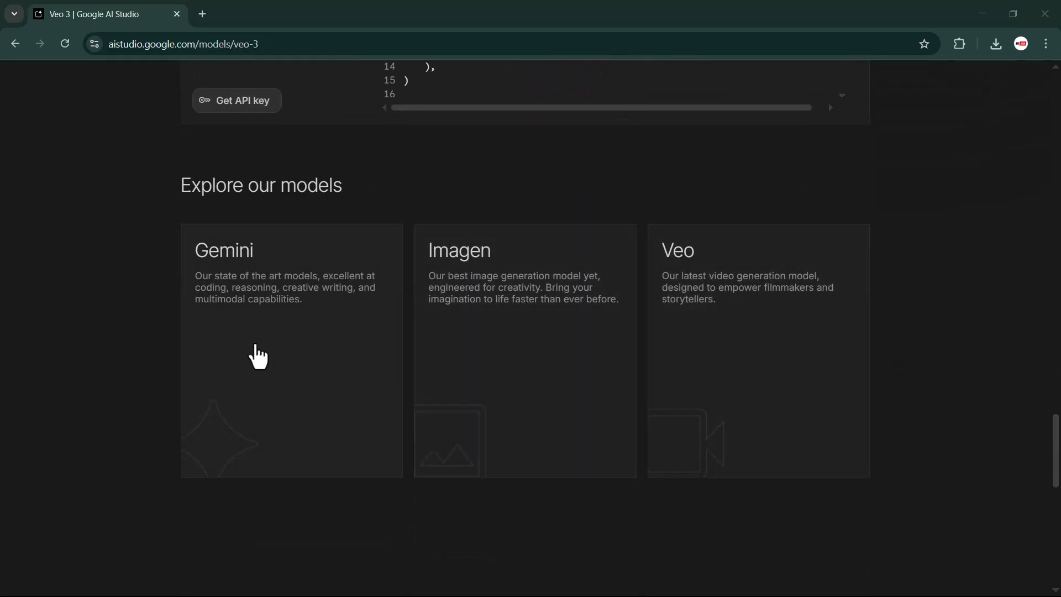
{"action": "mouse_move", "coordinate": [672, 320]}
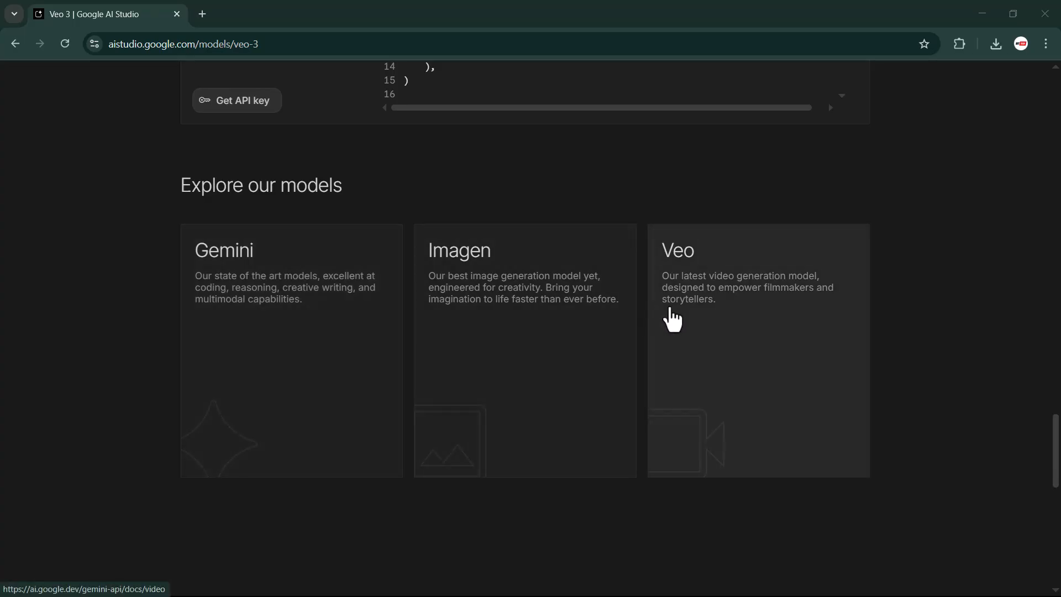
{"action": "mouse_move", "coordinate": [673, 284]}
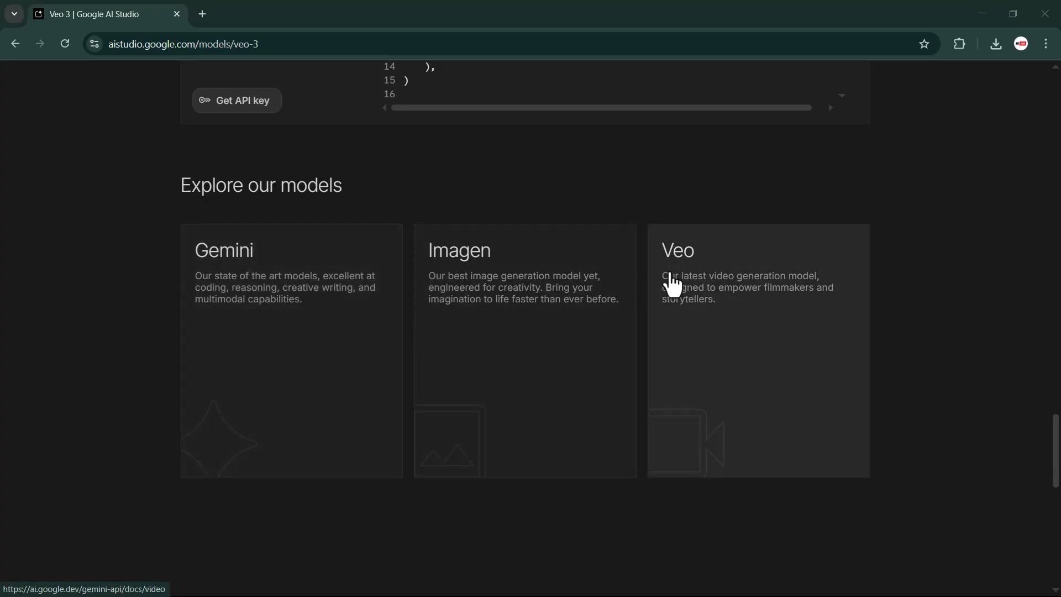
{"action": "scroll", "scroll_direction": "down", "scroll_amount": 3}
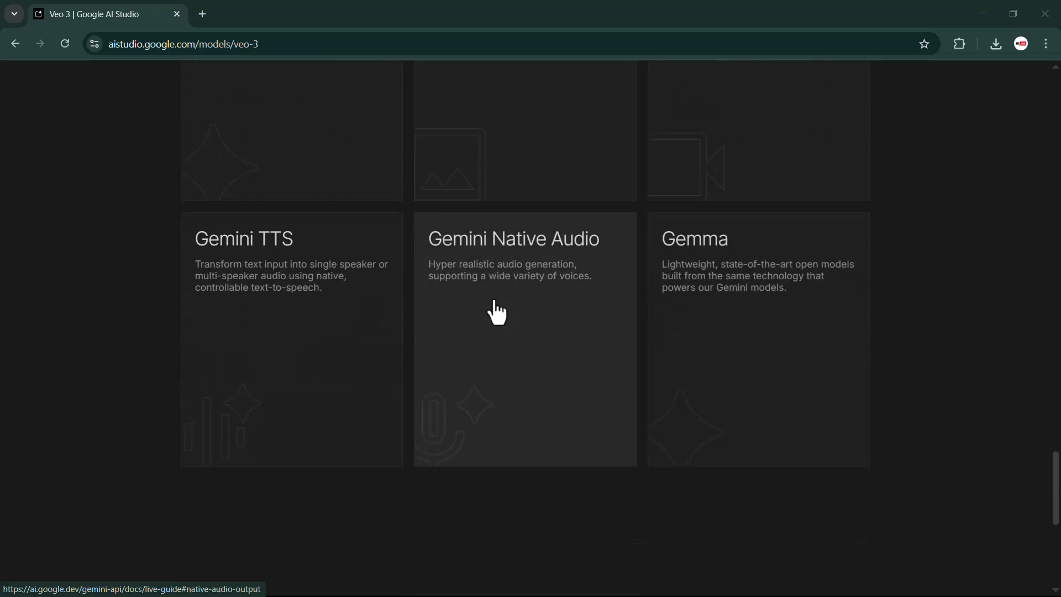
{"action": "mouse_move", "coordinate": [676, 294]}
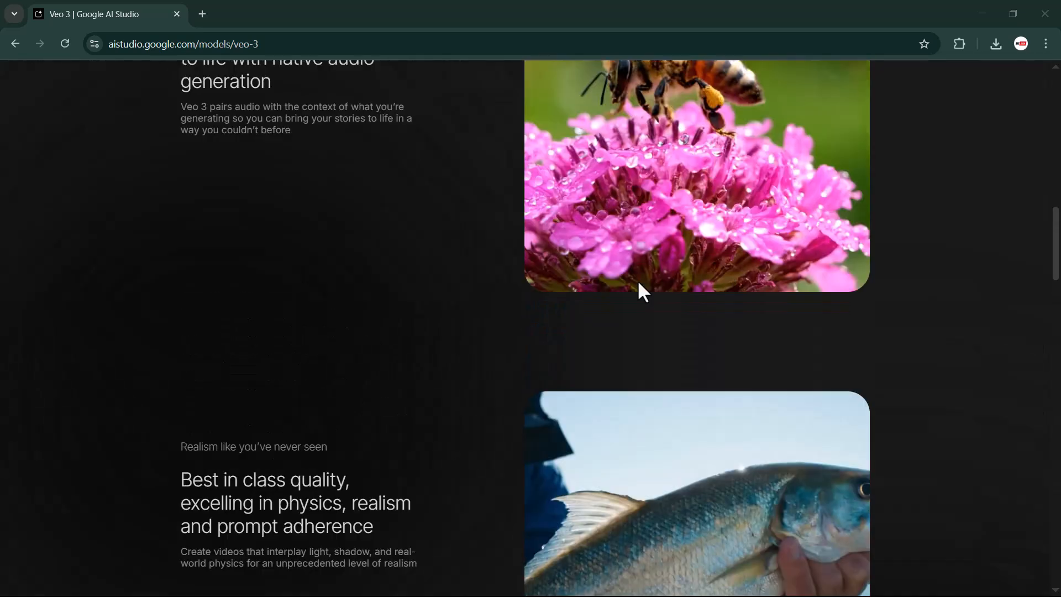
{"action": "scroll", "scroll_direction": "up", "scroll_amount": 3}
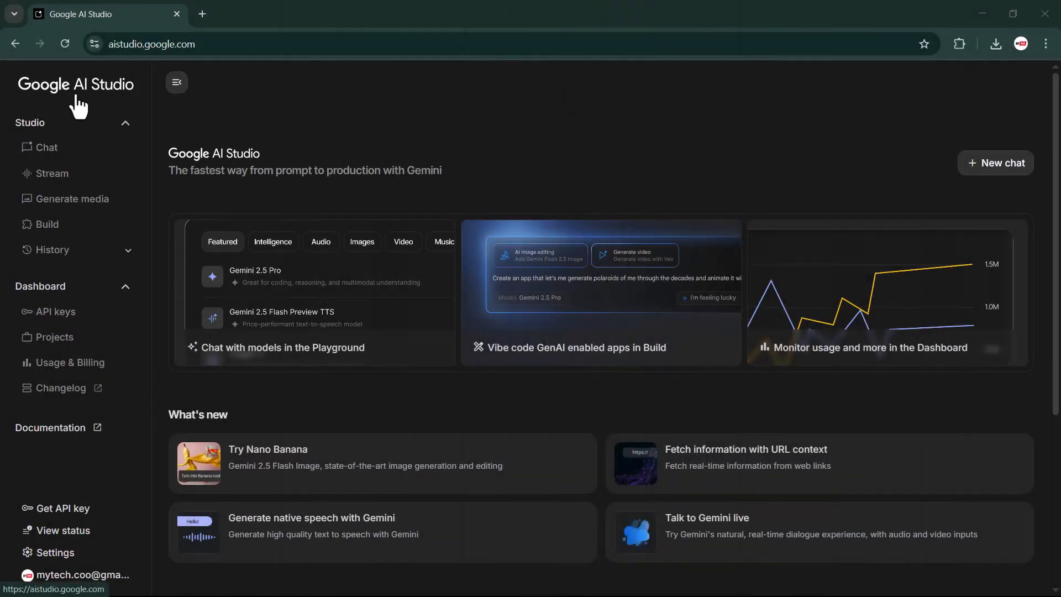
{"action": "mouse_move", "coordinate": [10, 131]}
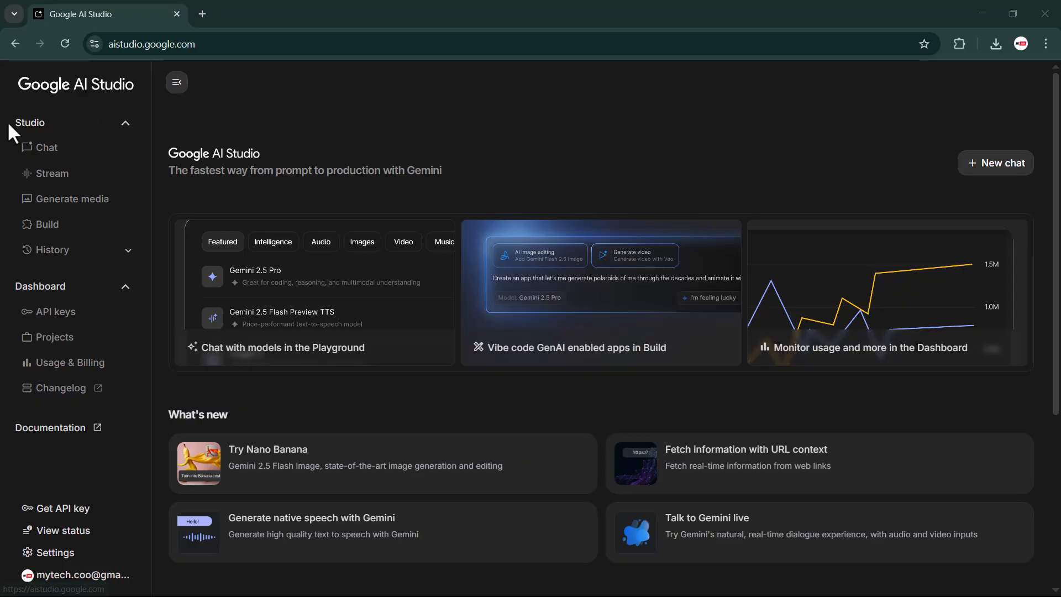
{"action": "mouse_move", "coordinate": [52, 174]}
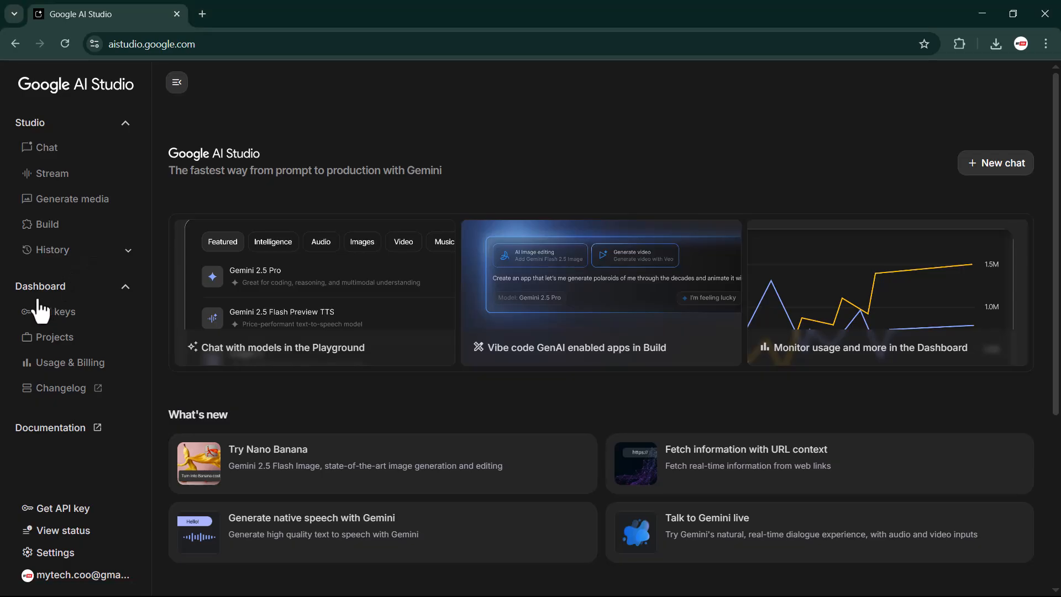
{"action": "mouse_move", "coordinate": [42, 305]}
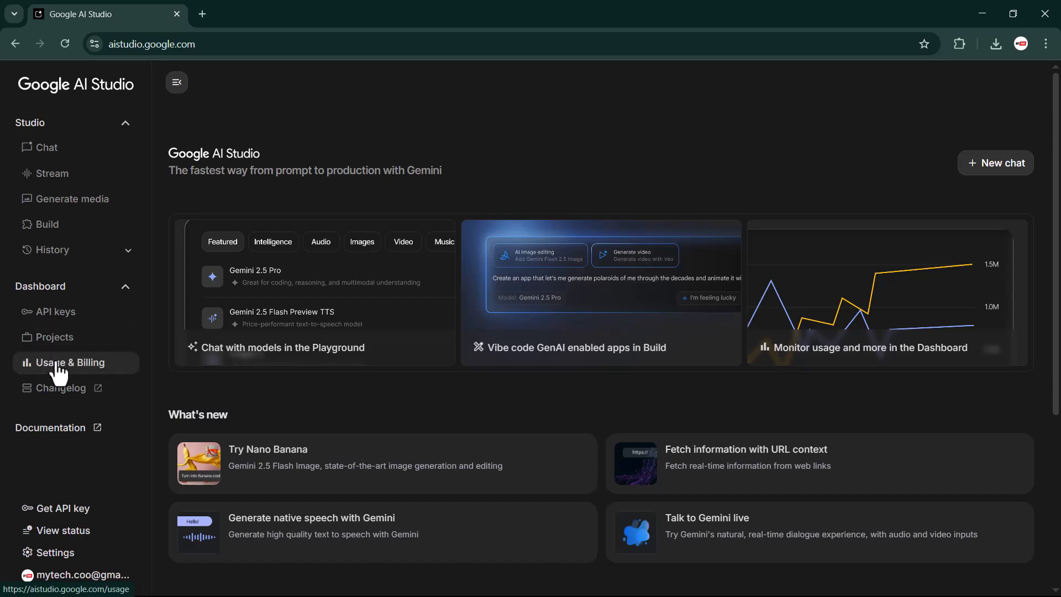
{"action": "mouse_move", "coordinate": [62, 380]}
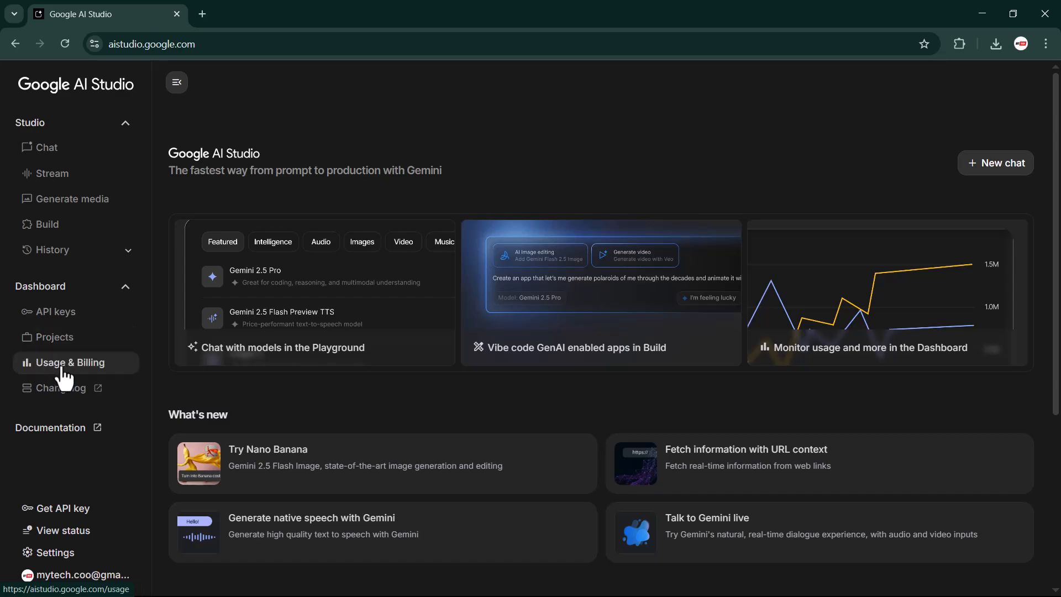
{"action": "mouse_move", "coordinate": [61, 388]}
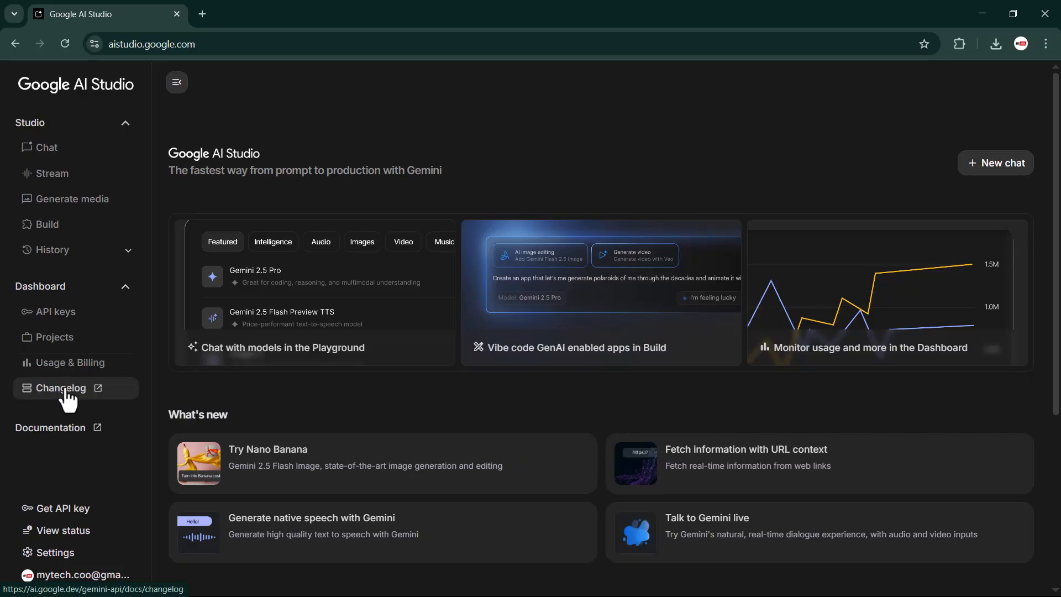
{"action": "scroll", "scroll_direction": "down", "scroll_amount": 3}
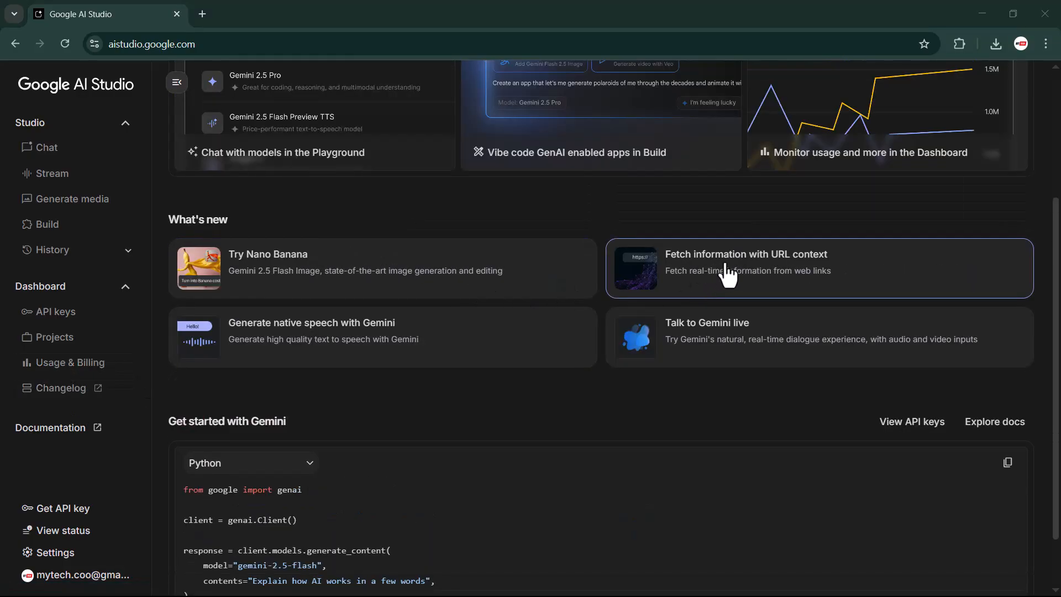
{"action": "mouse_move", "coordinate": [733, 290]}
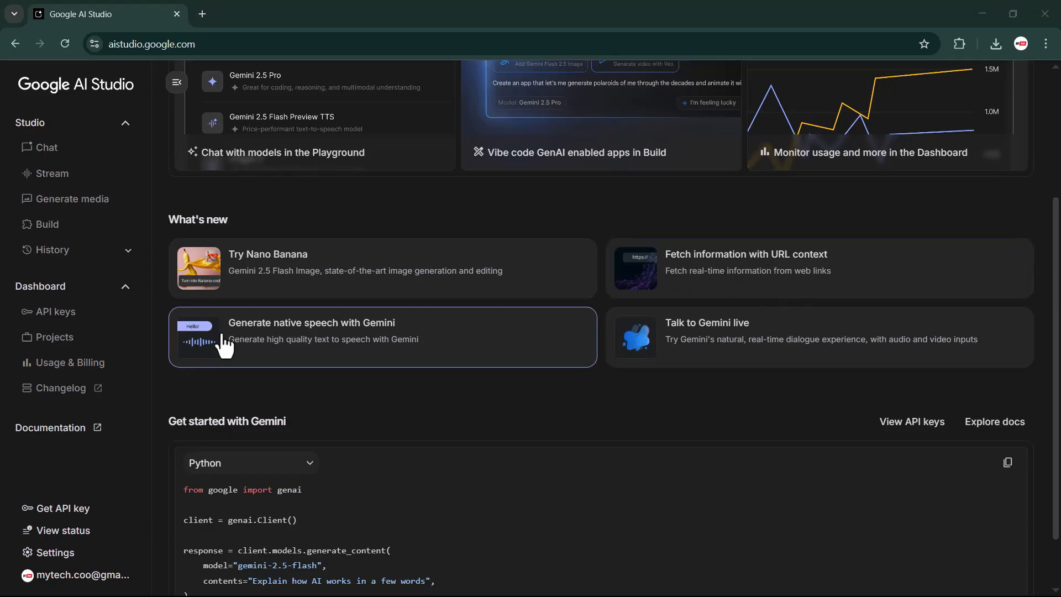
{"action": "mouse_move", "coordinate": [296, 343]}
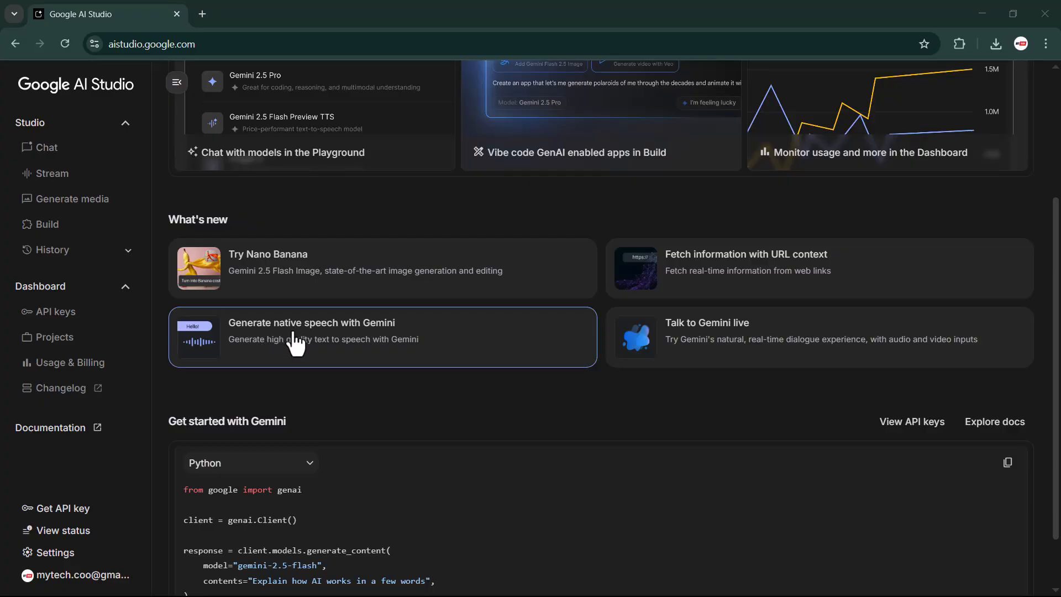
{"action": "mouse_move", "coordinate": [591, 375]}
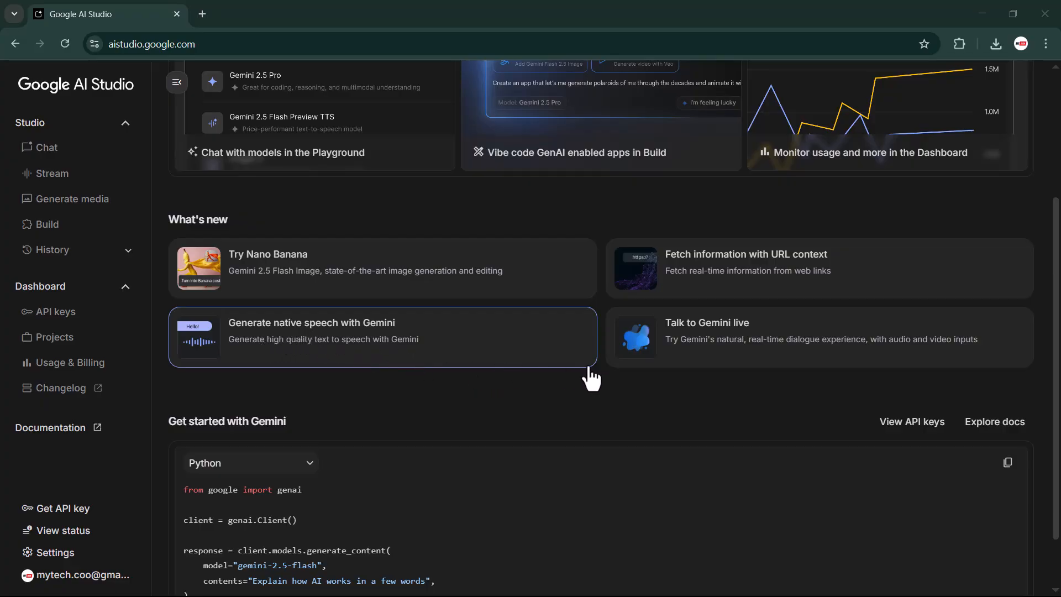
{"action": "mouse_move", "coordinate": [715, 358]}
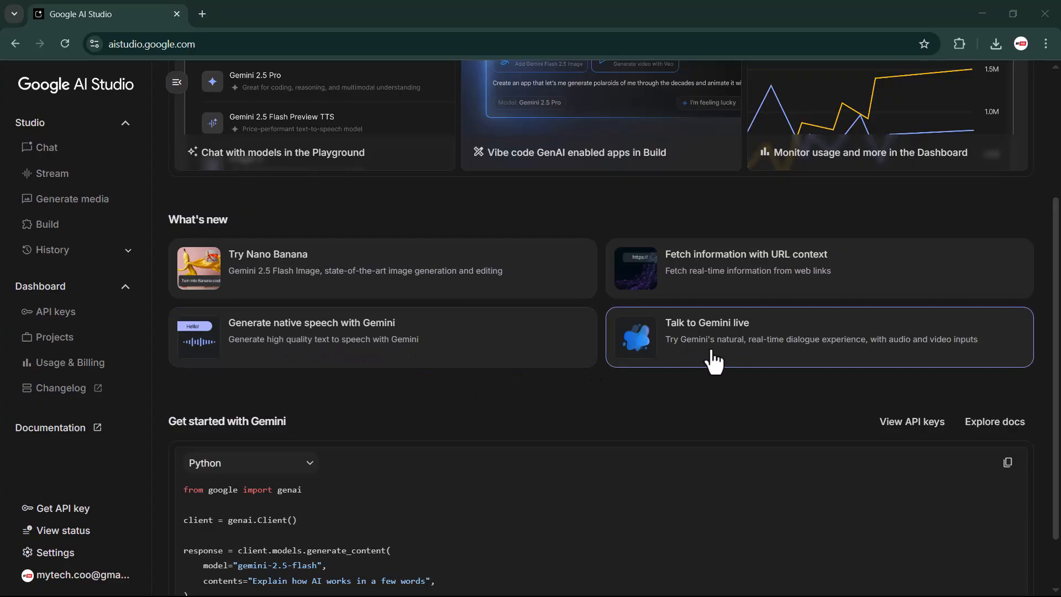
{"action": "mouse_move", "coordinate": [858, 355]}
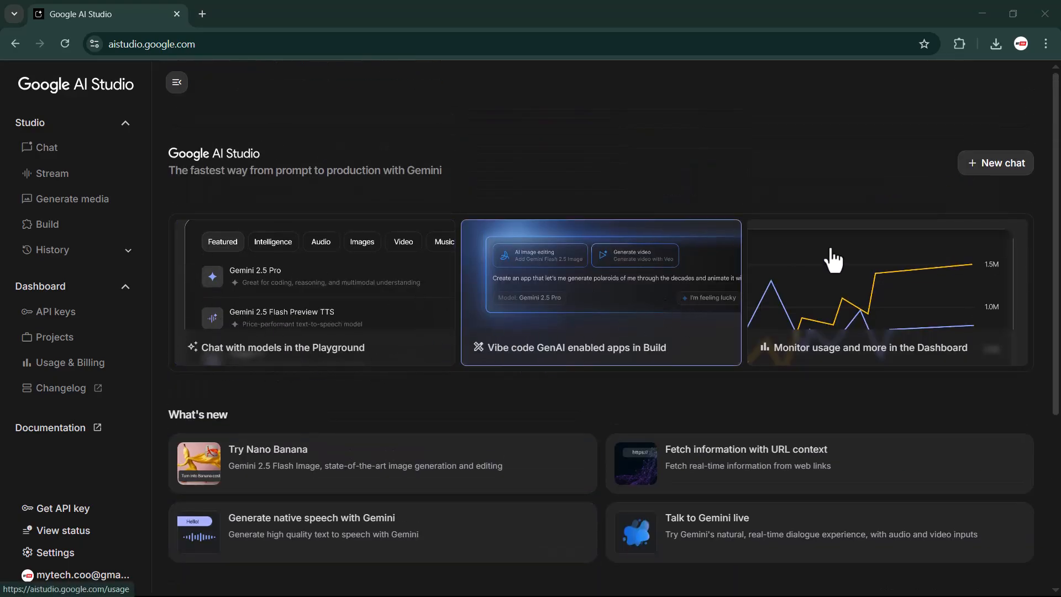
{"action": "left_click", "coordinate": [995, 163]}
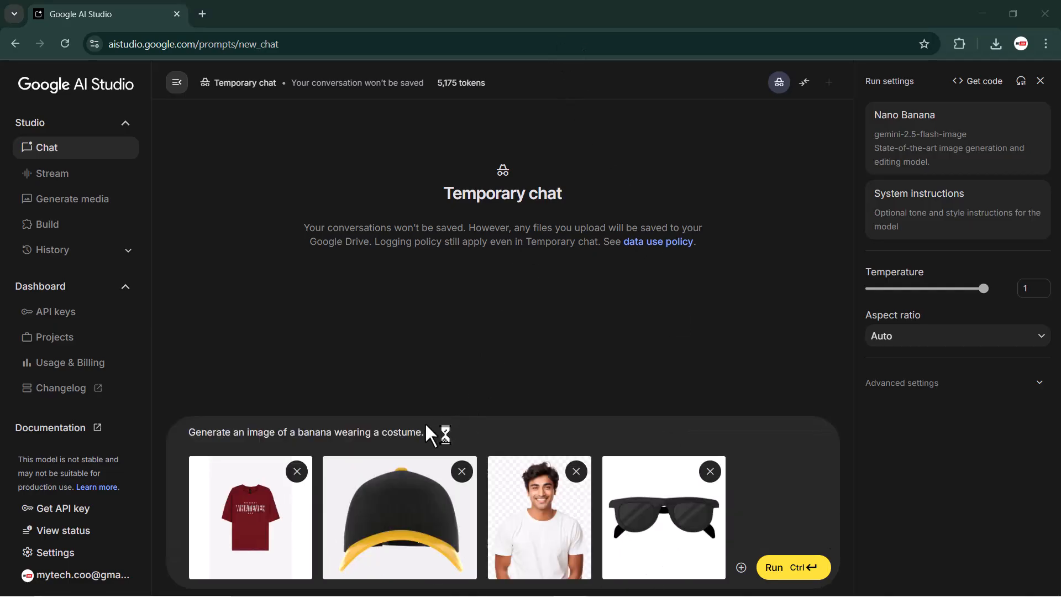
{"action": "mouse_move", "coordinate": [464, 533]}
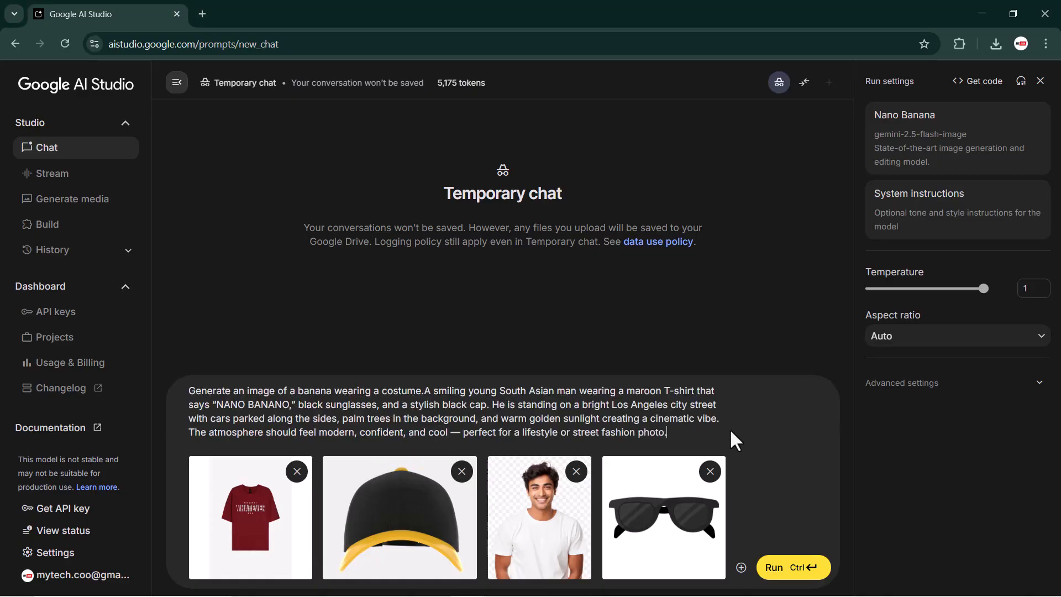
{"action": "mouse_move", "coordinate": [791, 567]}
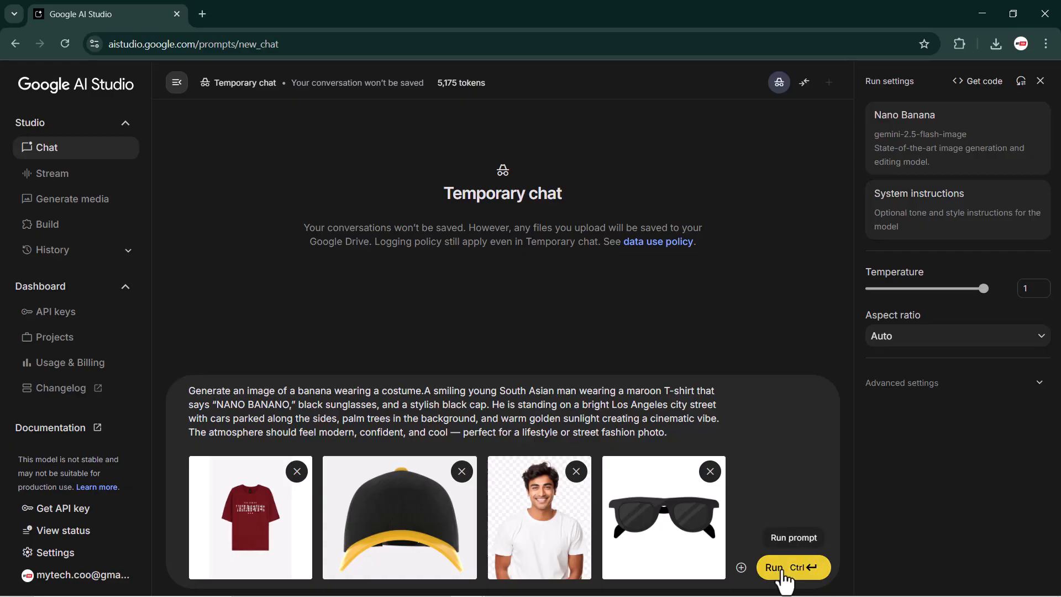
Submit the NANO BANANO T-shirt street-fashion prompt with its four reference images
{"action": "left_click", "coordinate": [785, 567]}
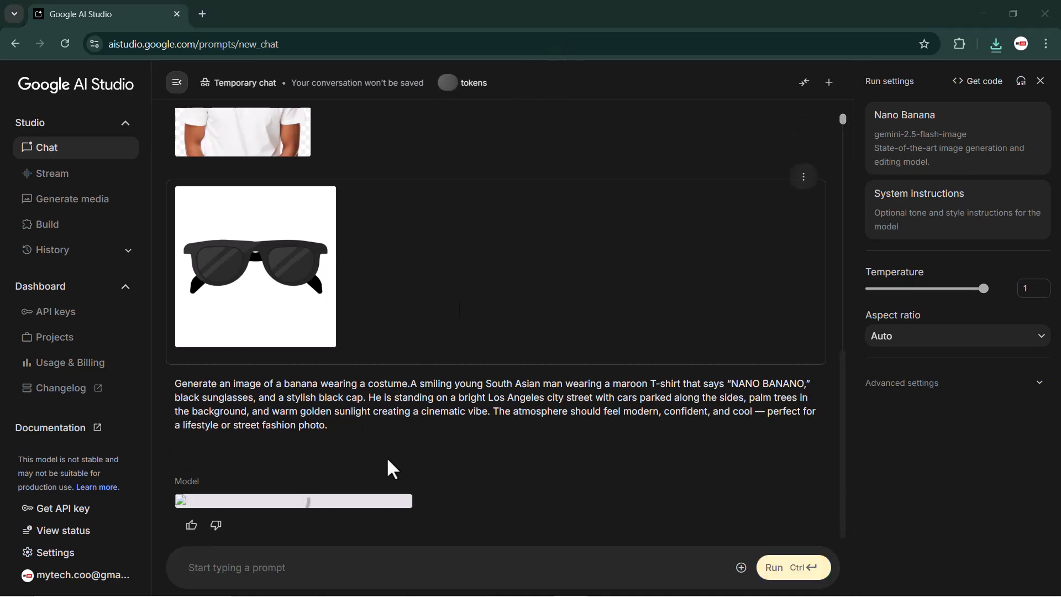
Rerun the prompt now ending with the black Audi car detail
{"action": "left_click", "coordinate": [793, 567]}
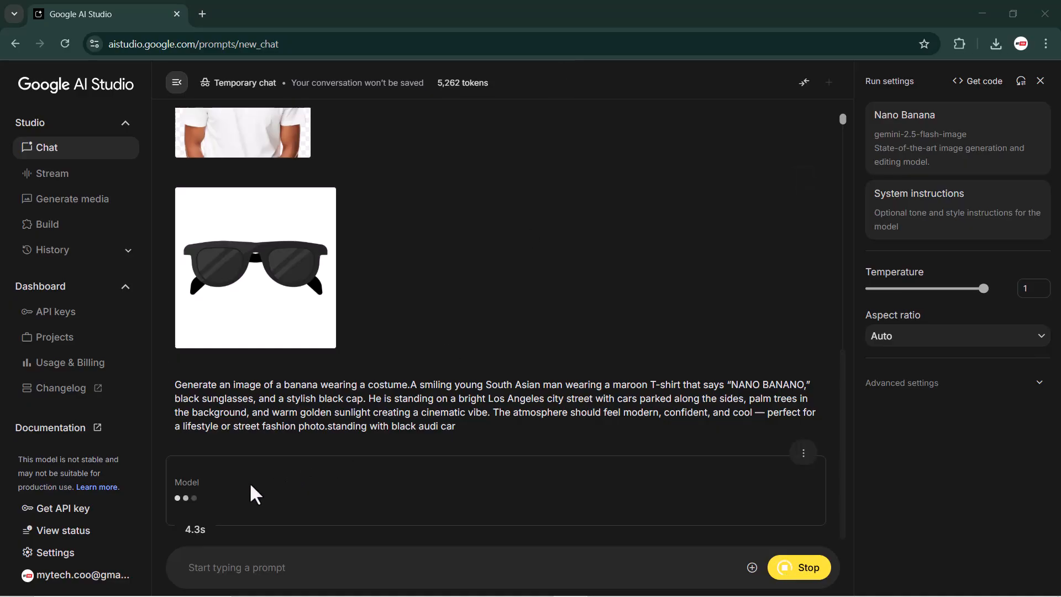
{"action": "mouse_move", "coordinate": [215, 521]}
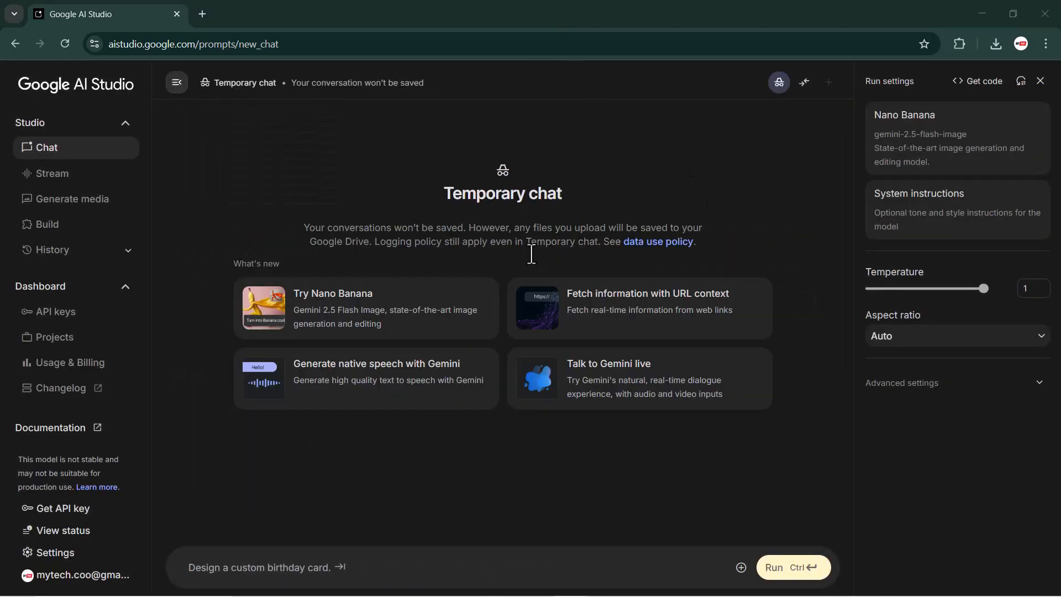
{"action": "mouse_move", "coordinate": [619, 325]}
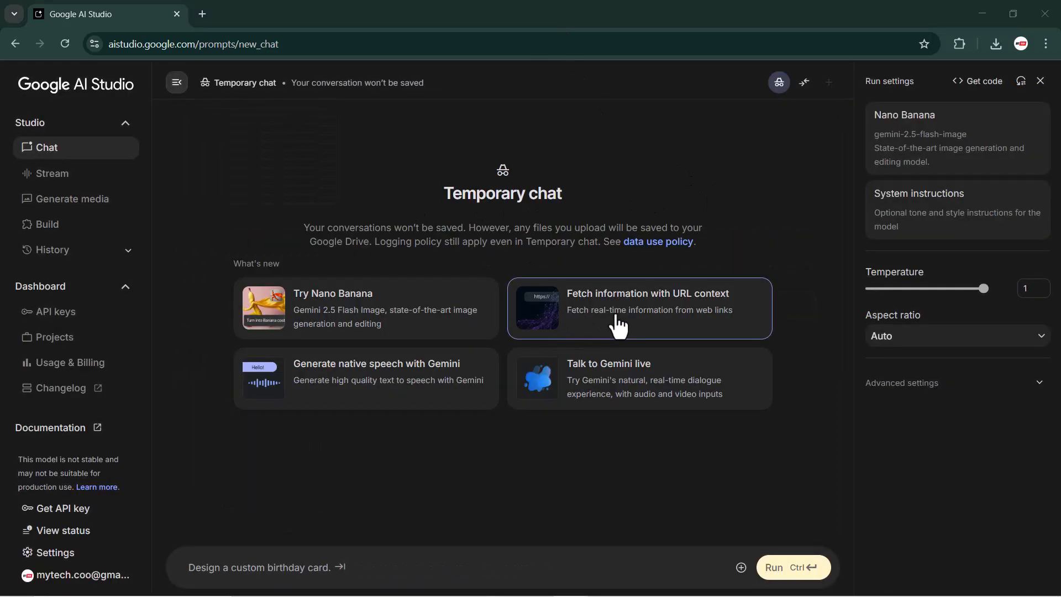
Load the URL context example asking for the top 3 Gemini API changelog announcements
{"action": "left_click", "coordinate": [637, 308]}
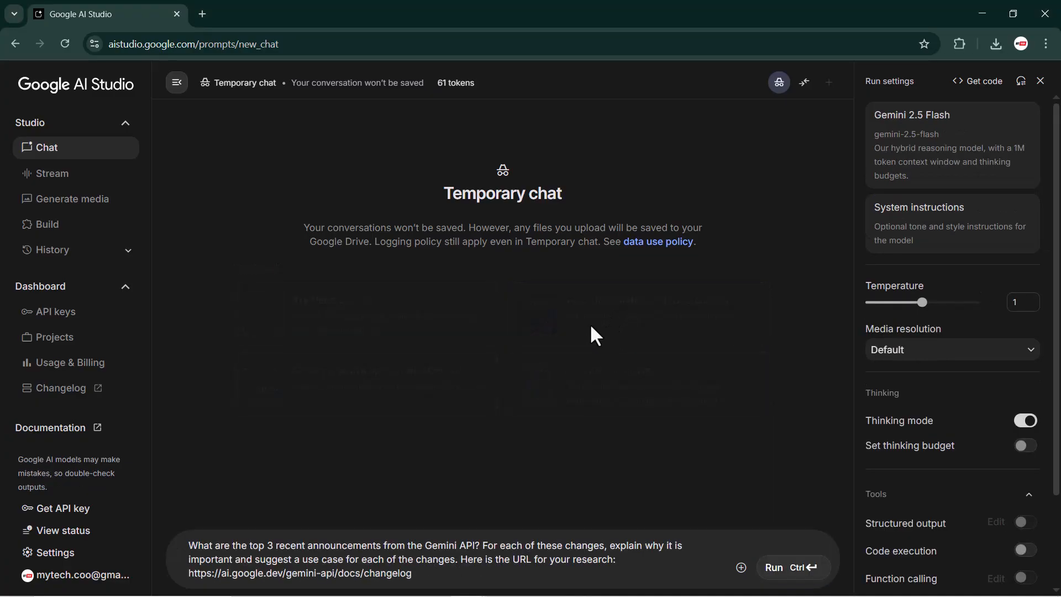
{"action": "mouse_move", "coordinate": [261, 555]}
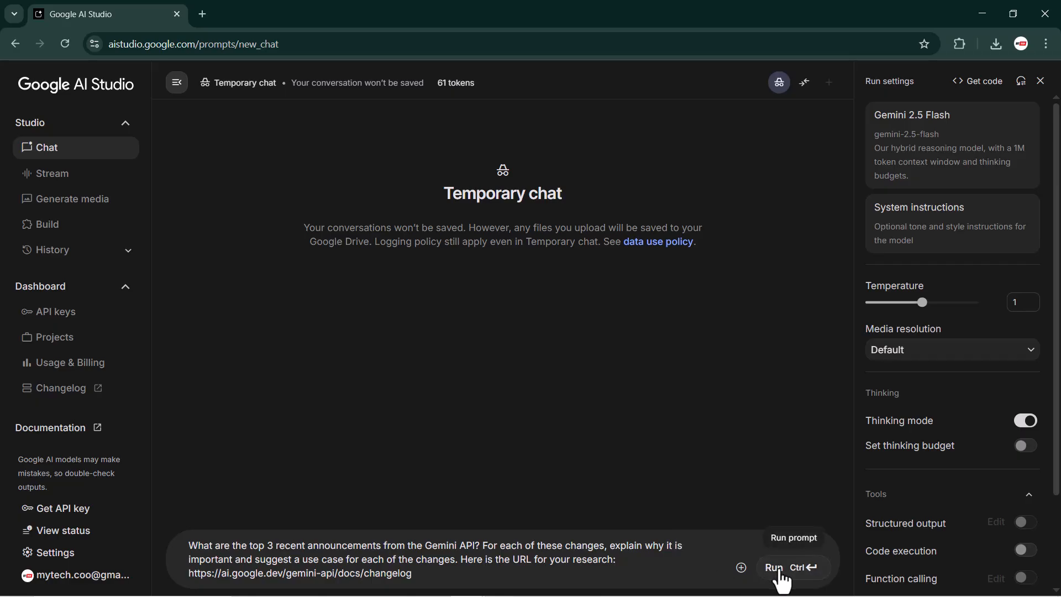
Run the changelog prompt, check Gemini's three sourced announcements and dismiss the redirect page
{"action": "left_click", "coordinate": [773, 567]}
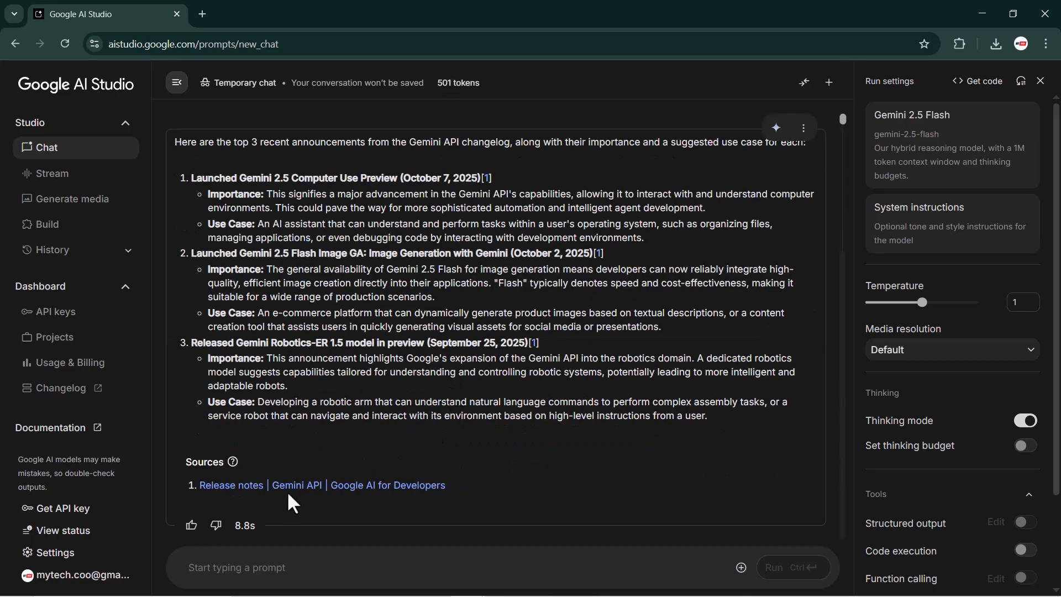
{"action": "mouse_move", "coordinate": [378, 494]}
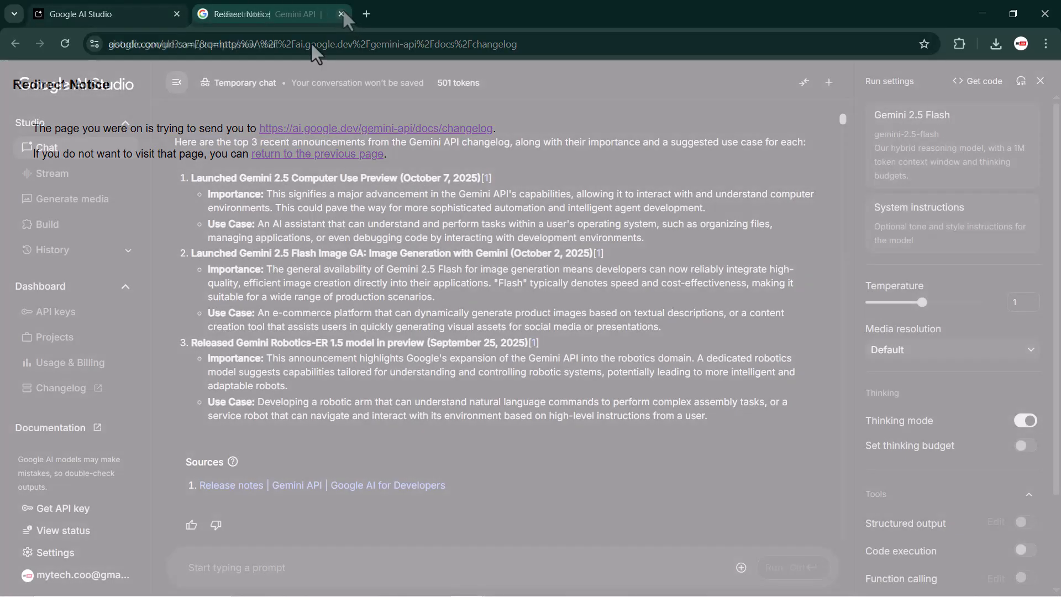
{"action": "left_click", "coordinate": [342, 13]}
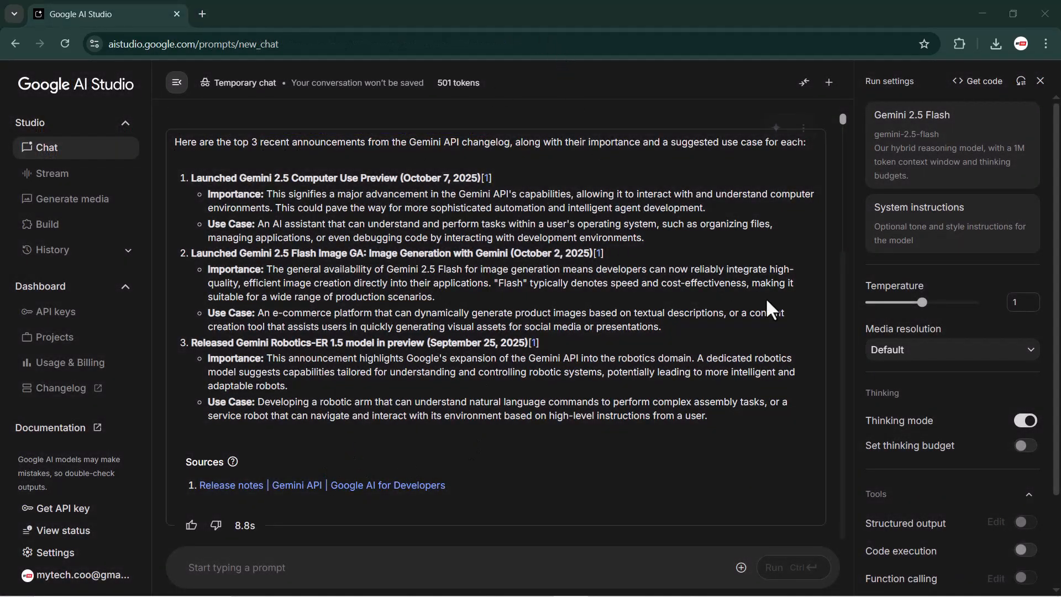
{"action": "left_click_drag", "start_coordinate": [926, 303], "coordinate": [921, 303]}
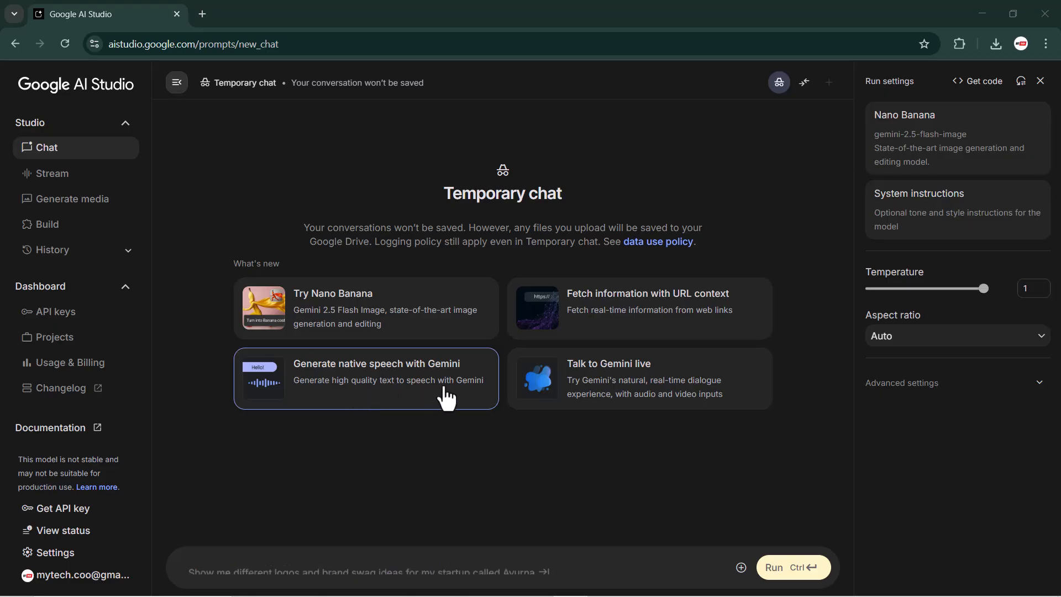
Start the native speech example and edit the script to welcome everyone back, with Speaker 2 saying 'Hey Everyone'
{"action": "left_click", "coordinate": [366, 378]}
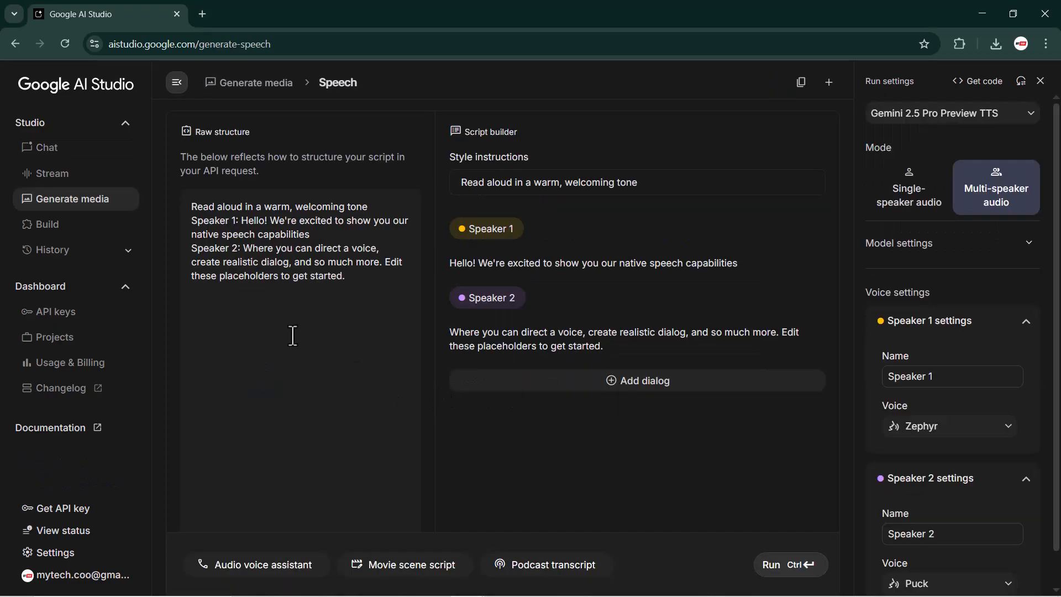
{"action": "mouse_move", "coordinate": [177, 221]}
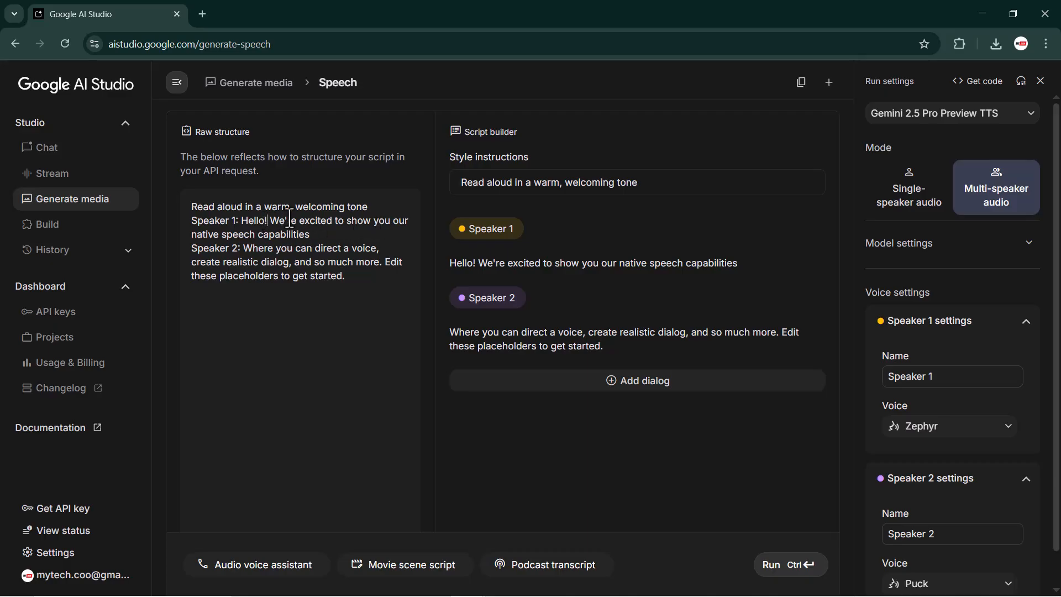
{"action": "type", "text": "Every"}
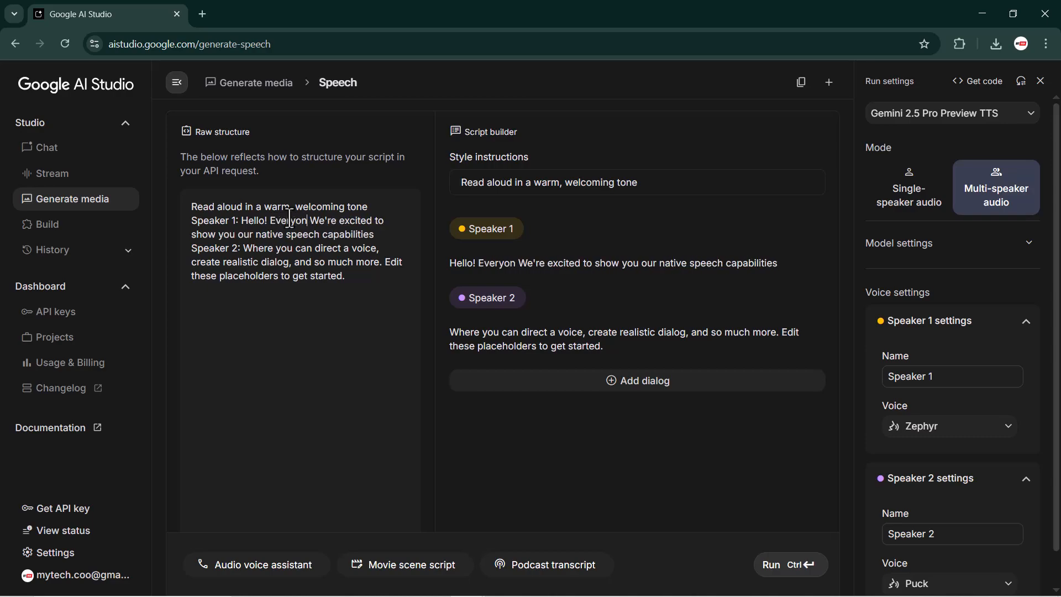
{"action": "type", "text": "one Welcome"}
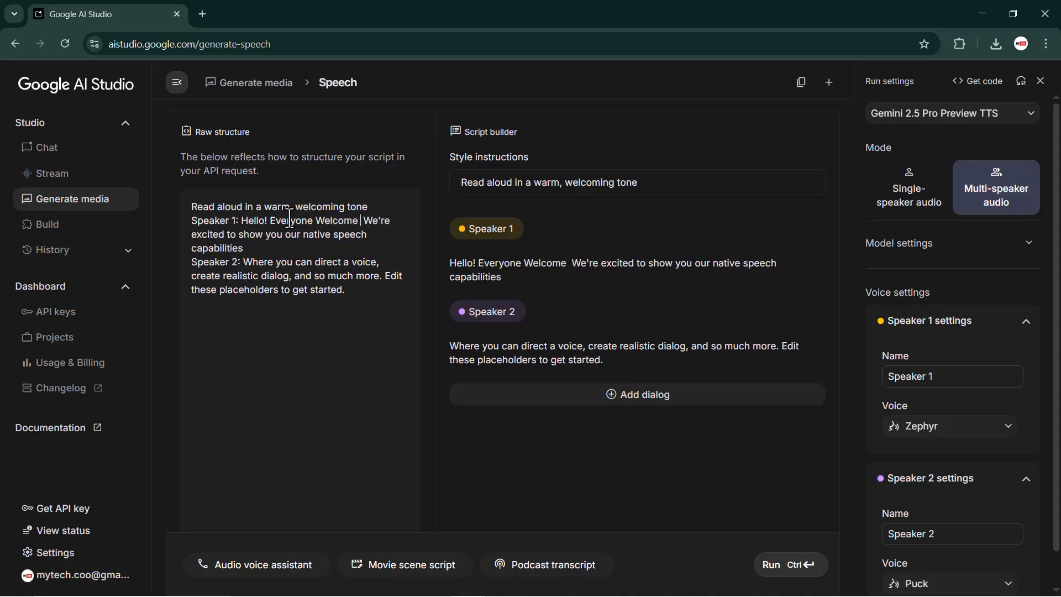
{"action": "type", "text": "Back To mytech"}
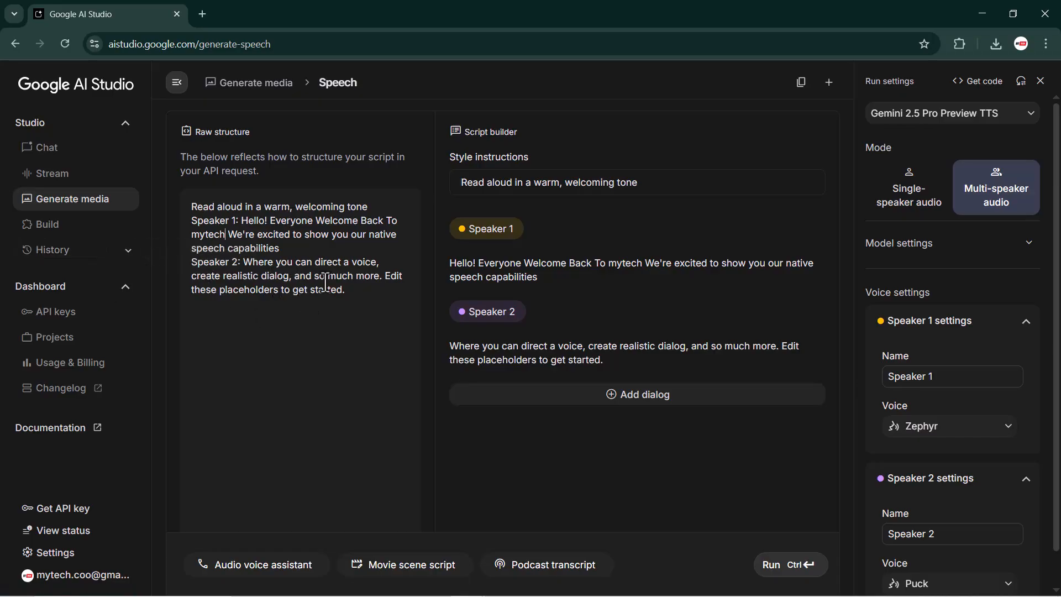
{"action": "type", "text": "Hey E"}
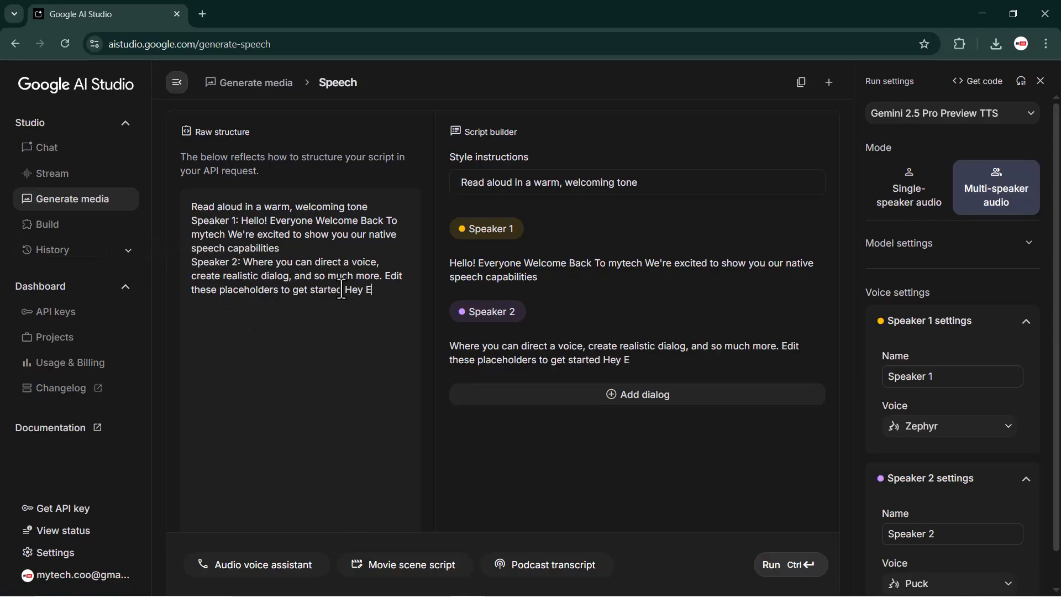
{"action": "type", "text": "veryone"}
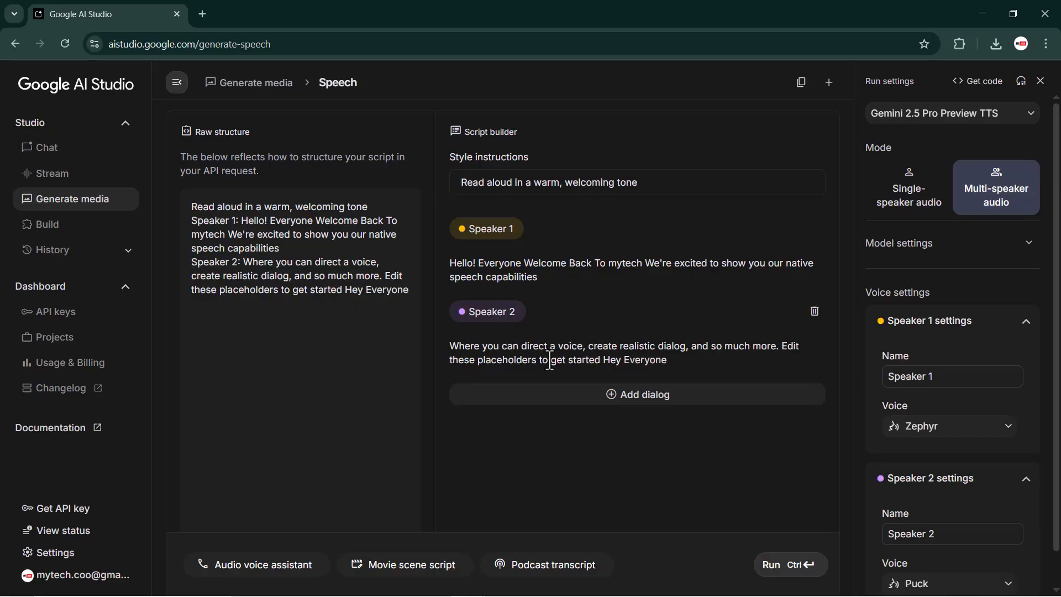
Add a closing Speaker 1 line: 'Thank you soo much for watch this video'
{"action": "left_click", "coordinate": [637, 394]}
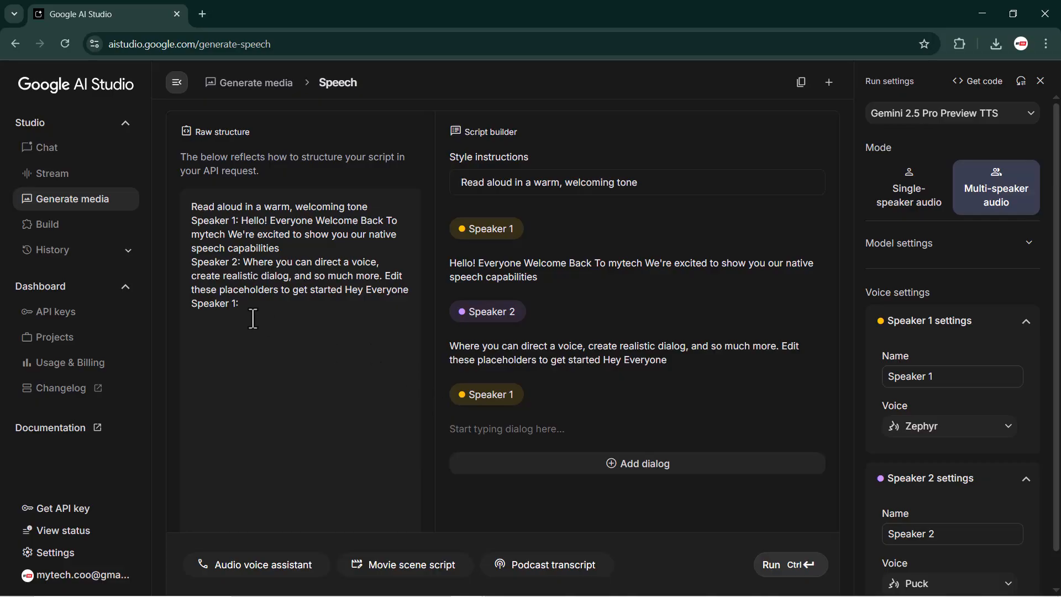
{"action": "type", "text": "Thank you soo much for watch"}
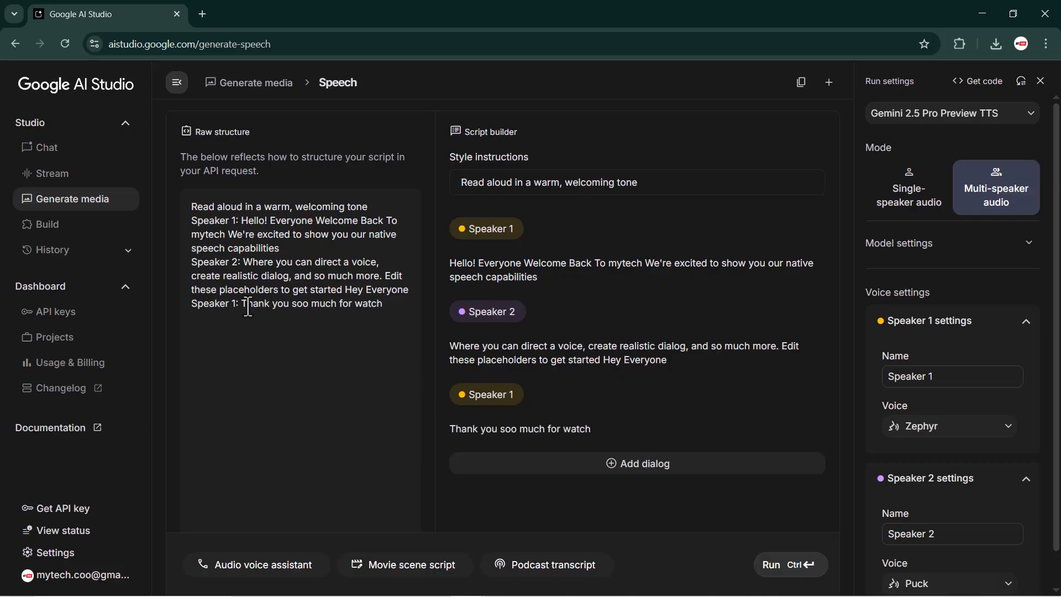
{"action": "type", "text": "this video"}
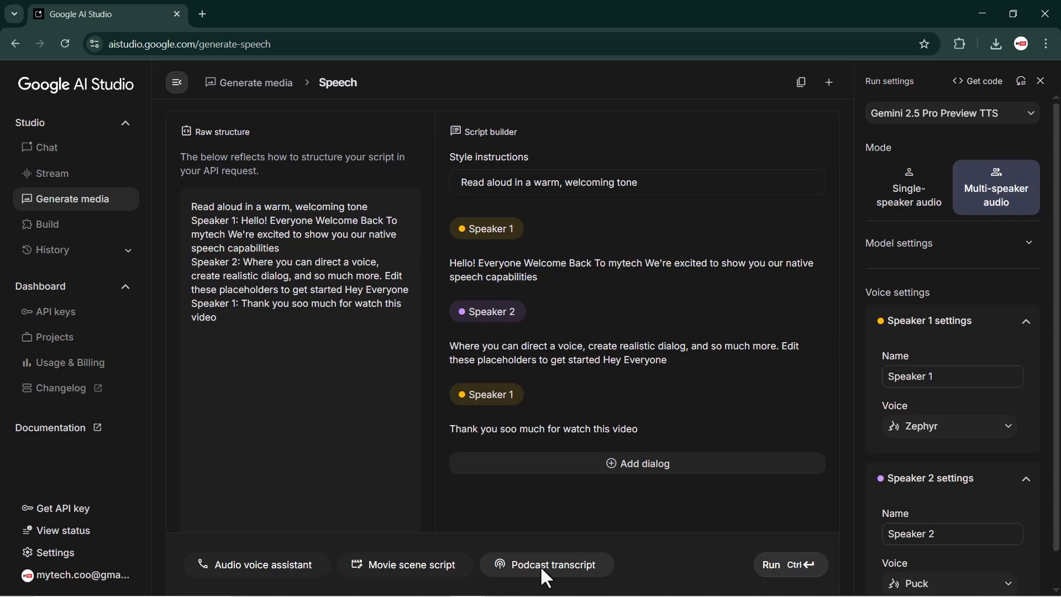
{"action": "mouse_move", "coordinate": [547, 572]}
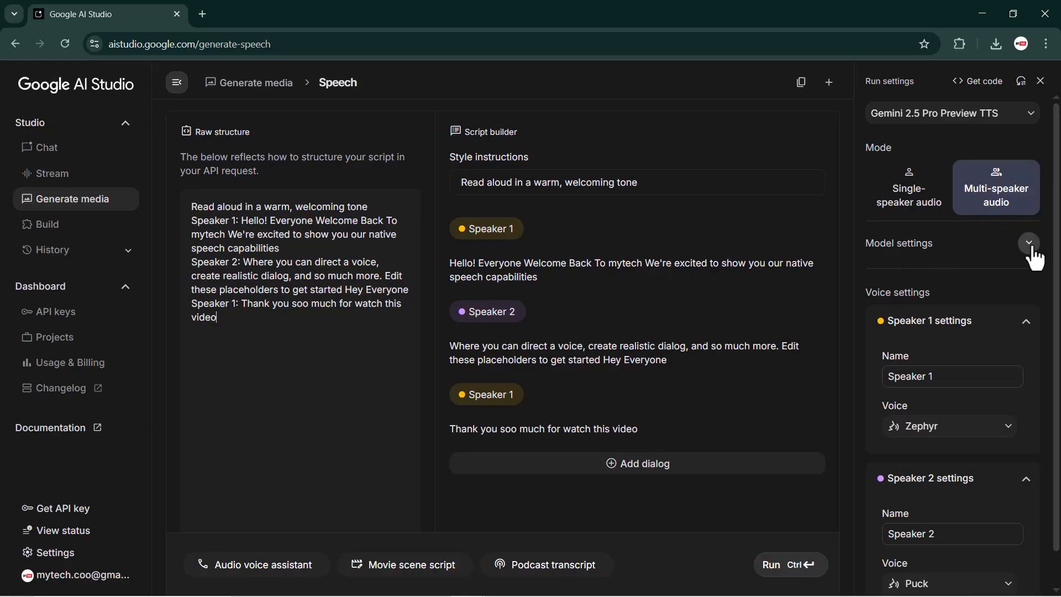
Expand the speech settings and browse Speaker 1's voice choices from Zephyr to Fenrir
{"action": "left_click", "coordinate": [1028, 242]}
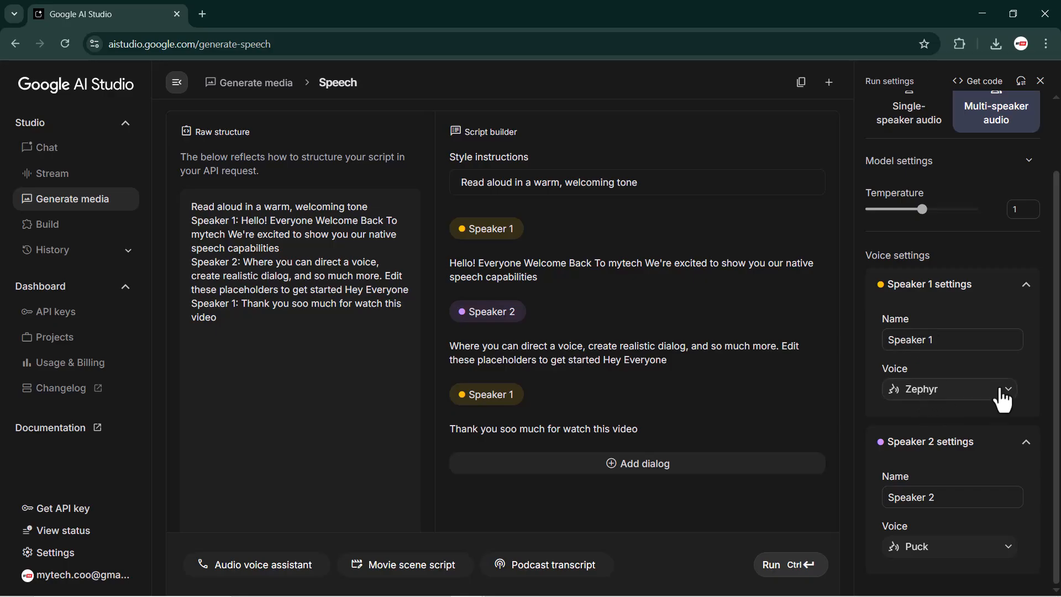
{"action": "left_click", "coordinate": [948, 388]}
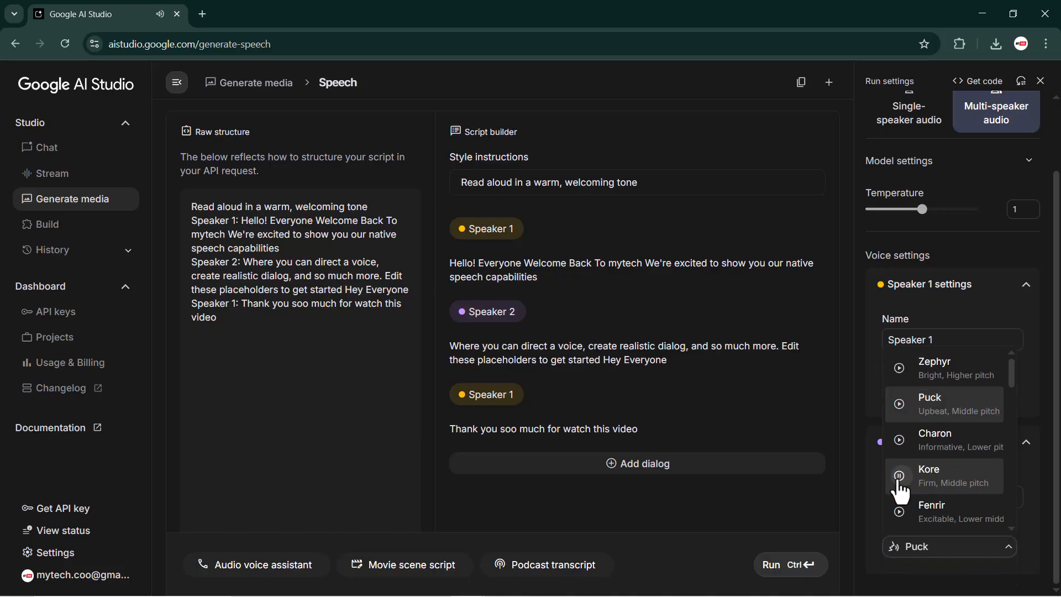
{"action": "mouse_move", "coordinate": [907, 454]}
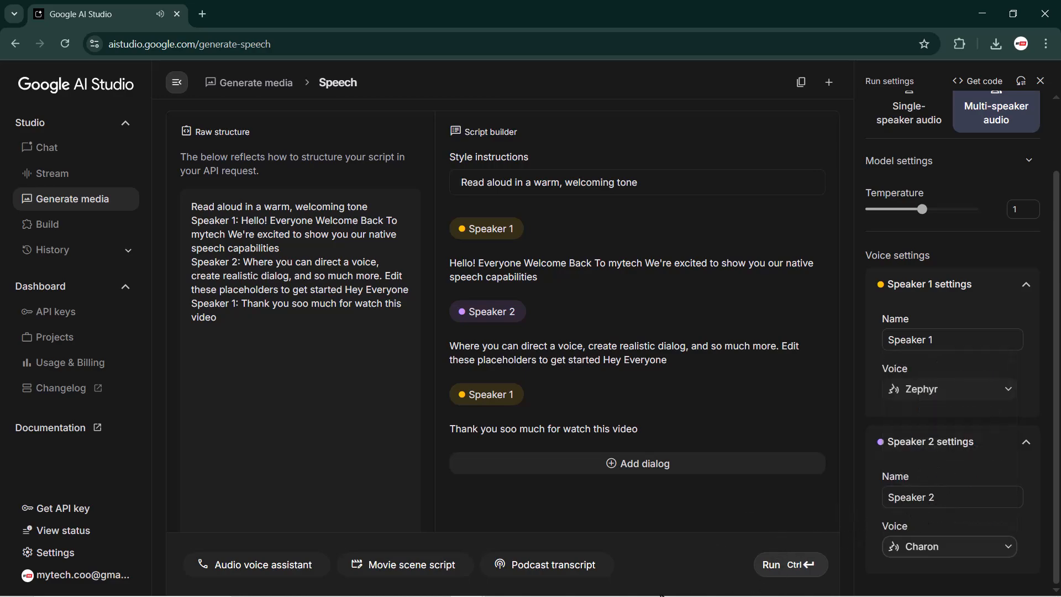
{"action": "mouse_move", "coordinate": [523, 403]}
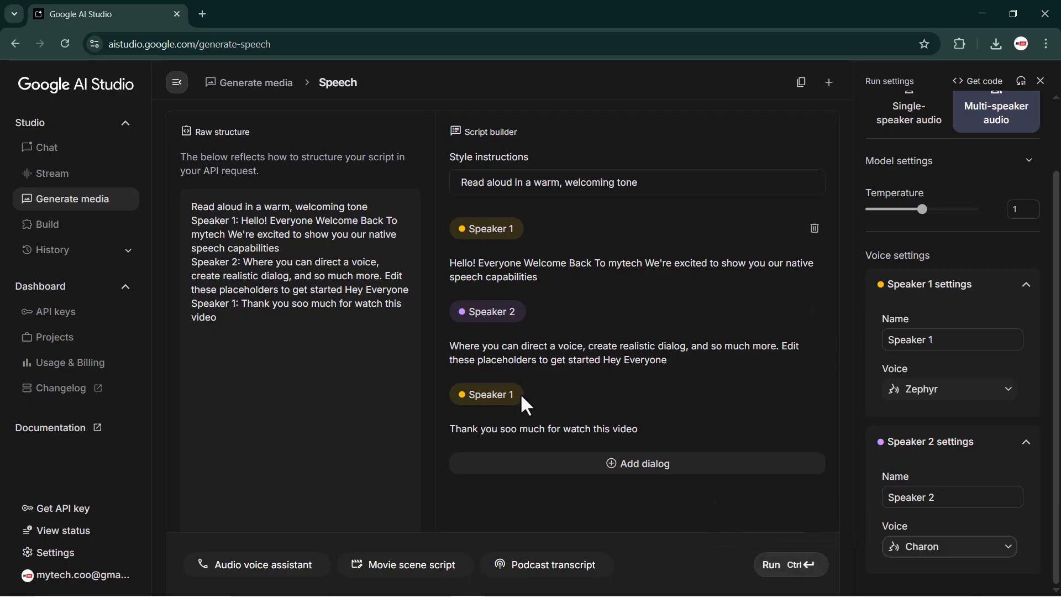
{"action": "mouse_move", "coordinate": [774, 572]}
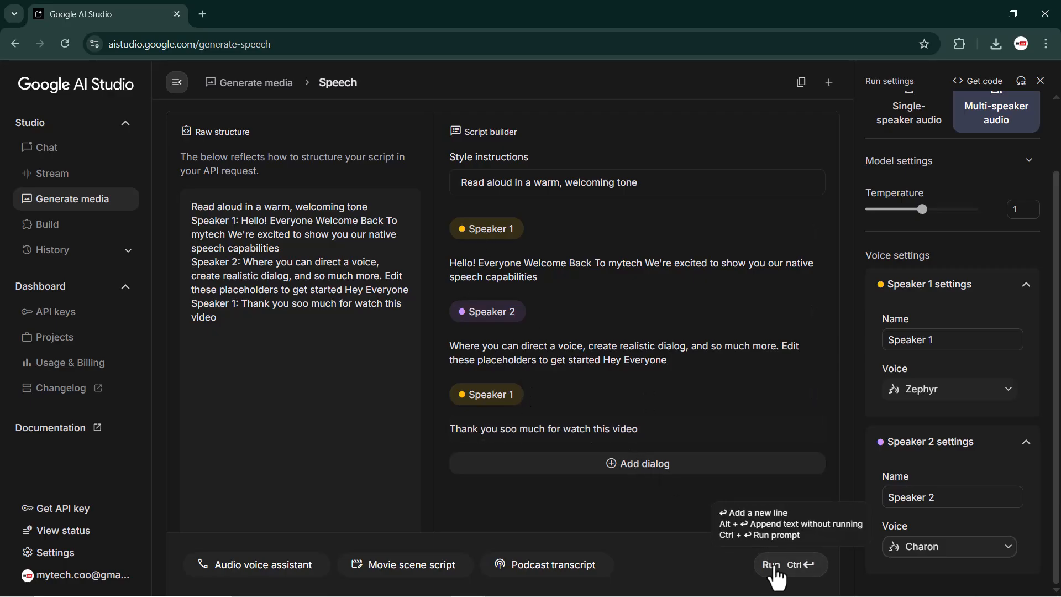
Generate the two-speaker script into a 19-second audio clip and play it through
{"action": "left_click", "coordinate": [787, 565]}
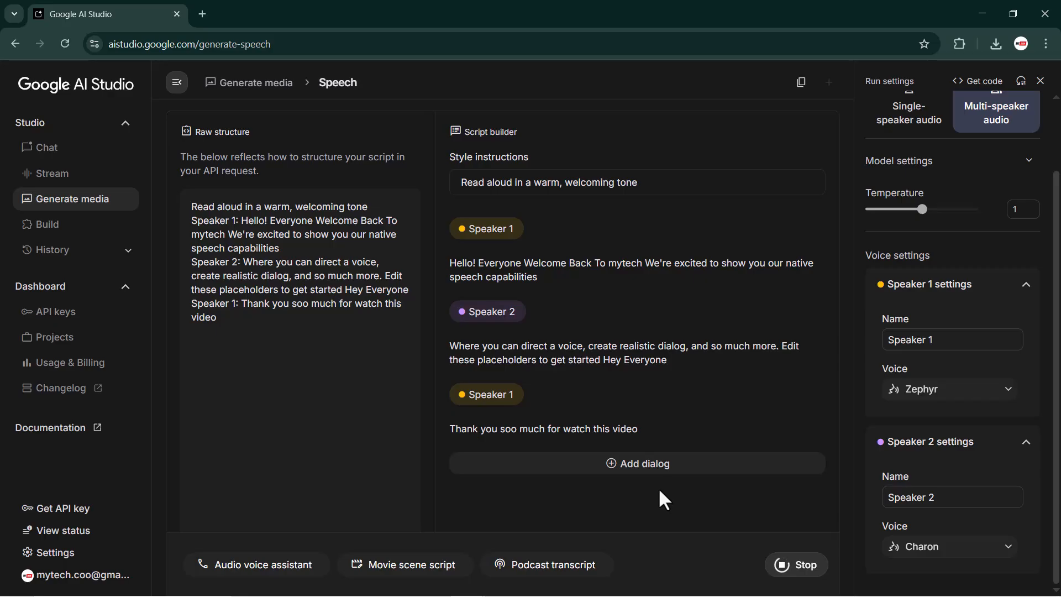
{"action": "mouse_move", "coordinate": [642, 487]}
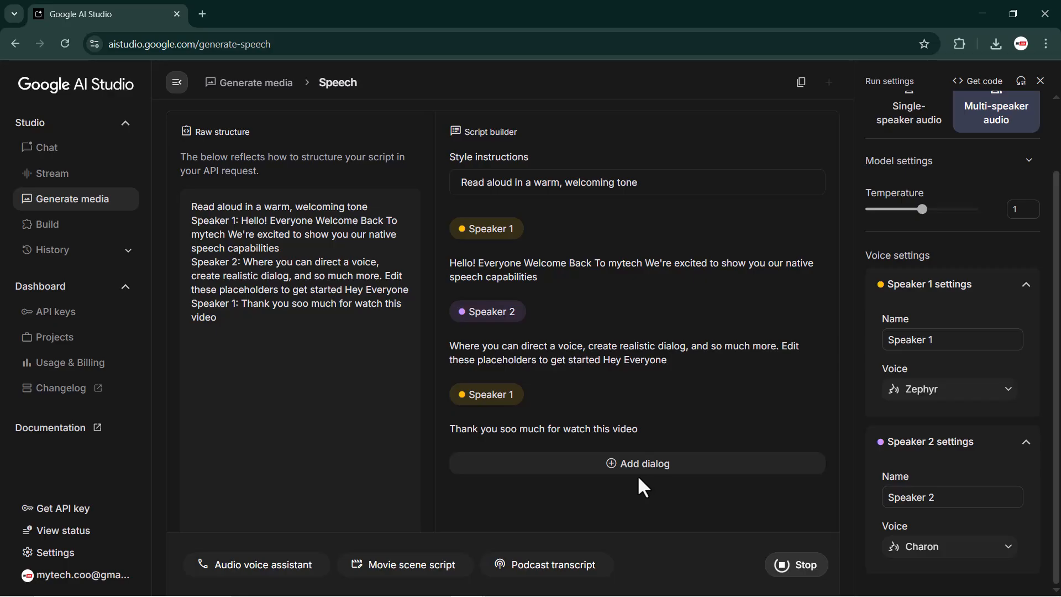
{"action": "mouse_move", "coordinate": [615, 516]}
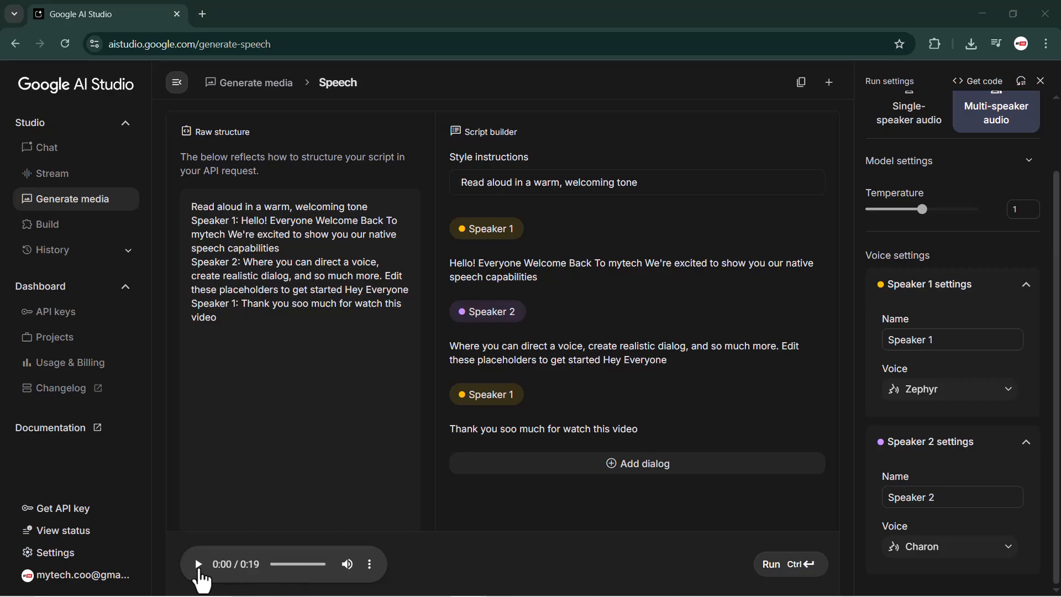
{"action": "left_click", "coordinate": [197, 564]}
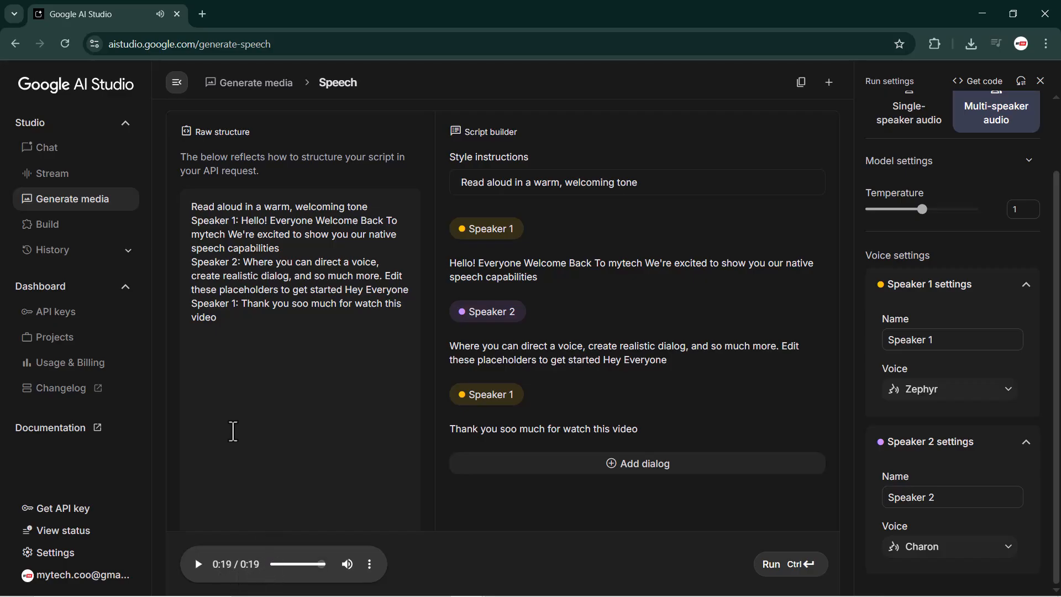
{"action": "mouse_move", "coordinate": [305, 414]}
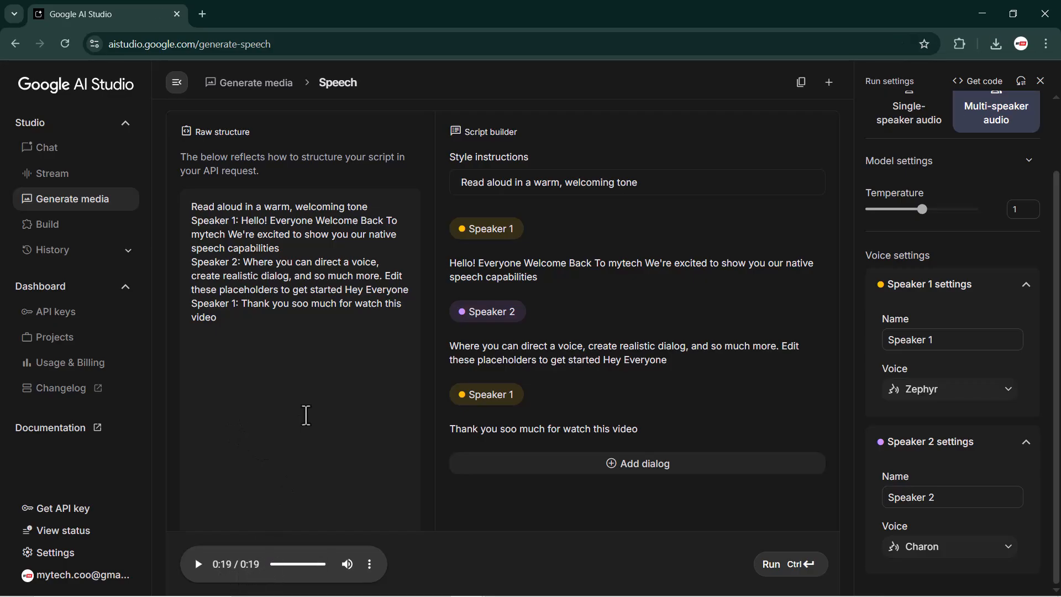
{"action": "mouse_move", "coordinate": [379, 433]}
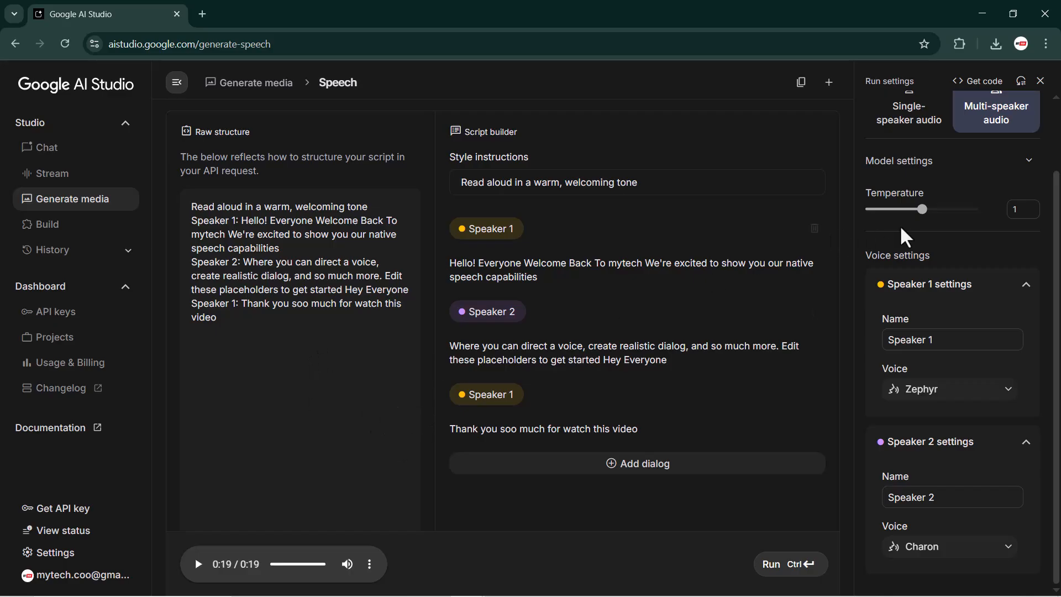
Switch to single-speaker audio with the Google Gemini praise paragraph, previewing and choosing the Fenrir voice
{"action": "left_click", "coordinate": [912, 188]}
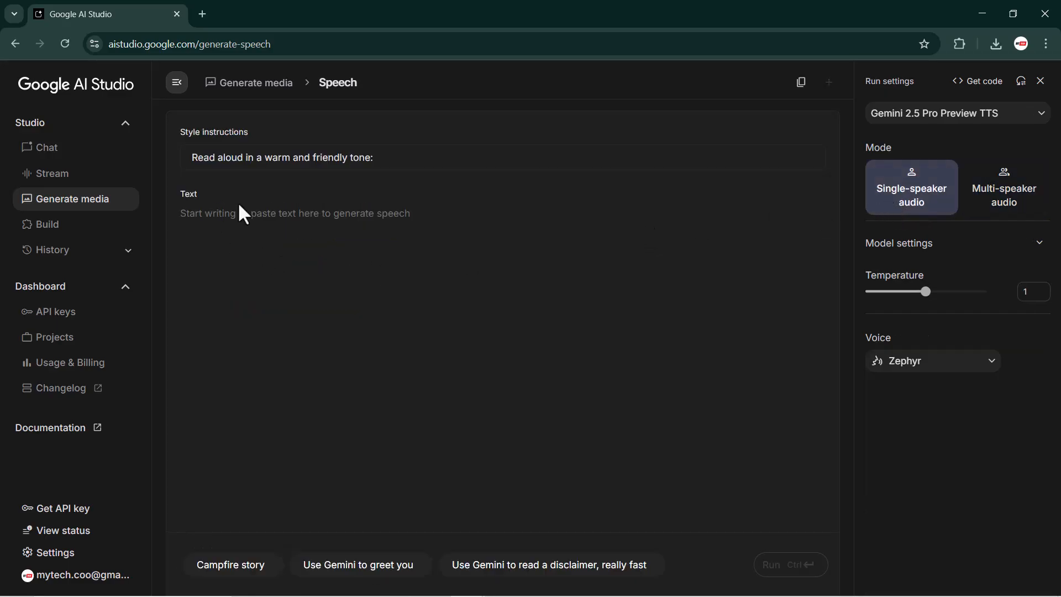
{"action": "type", "text": "Google Gemini AI is an incredibly powerful and intelligent model that understands text, images, and video seamlessly. It delivers accurate, creative, and fast responses across all tasks. Truly, it represents the next level of AI innovation by Google."}
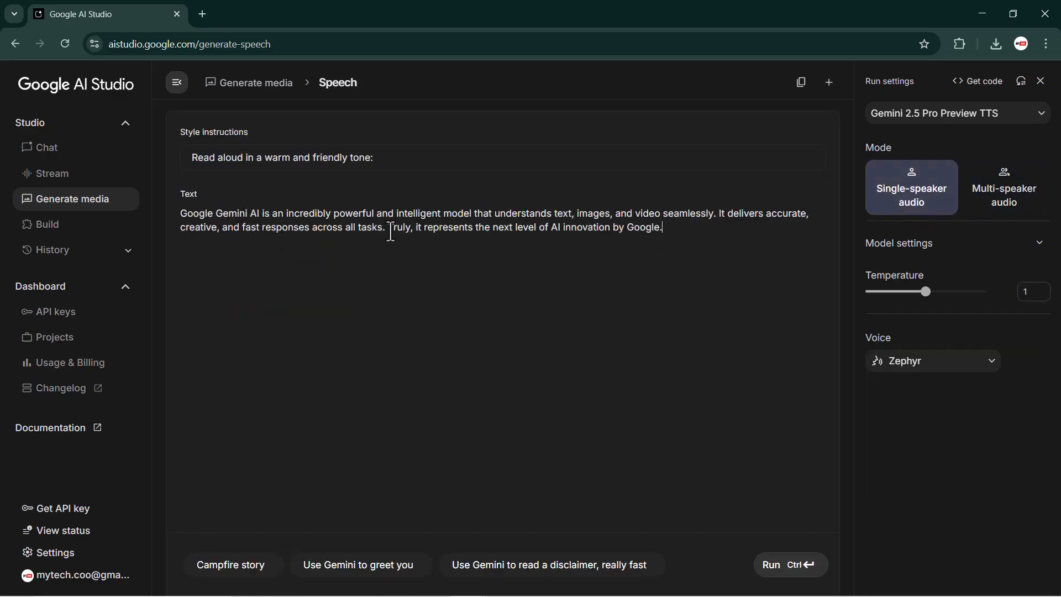
{"action": "left_click", "coordinate": [931, 360]}
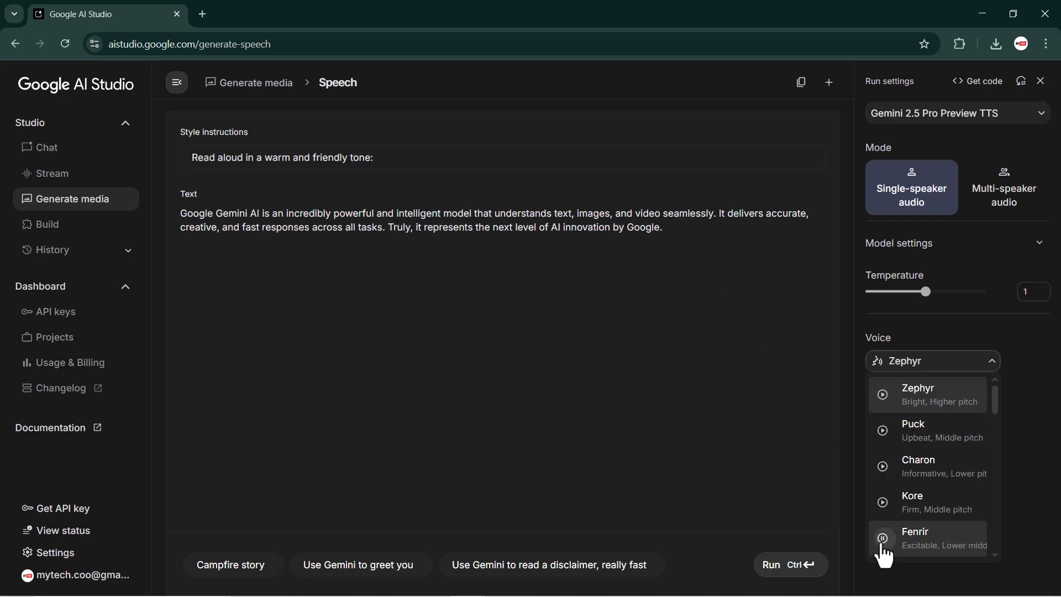
{"action": "left_click", "coordinate": [881, 538]}
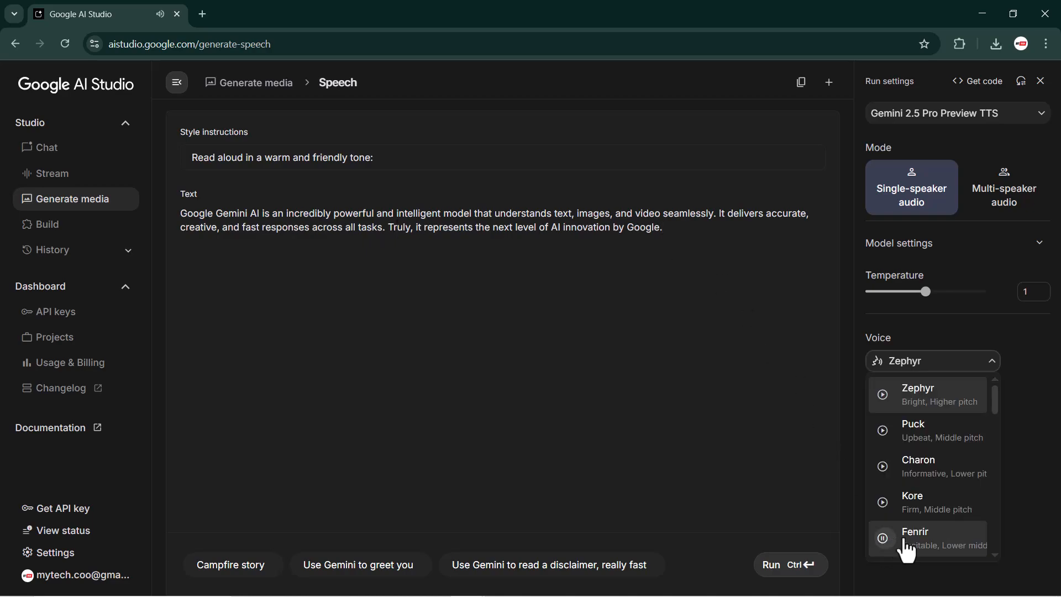
{"action": "left_click", "coordinate": [915, 539]}
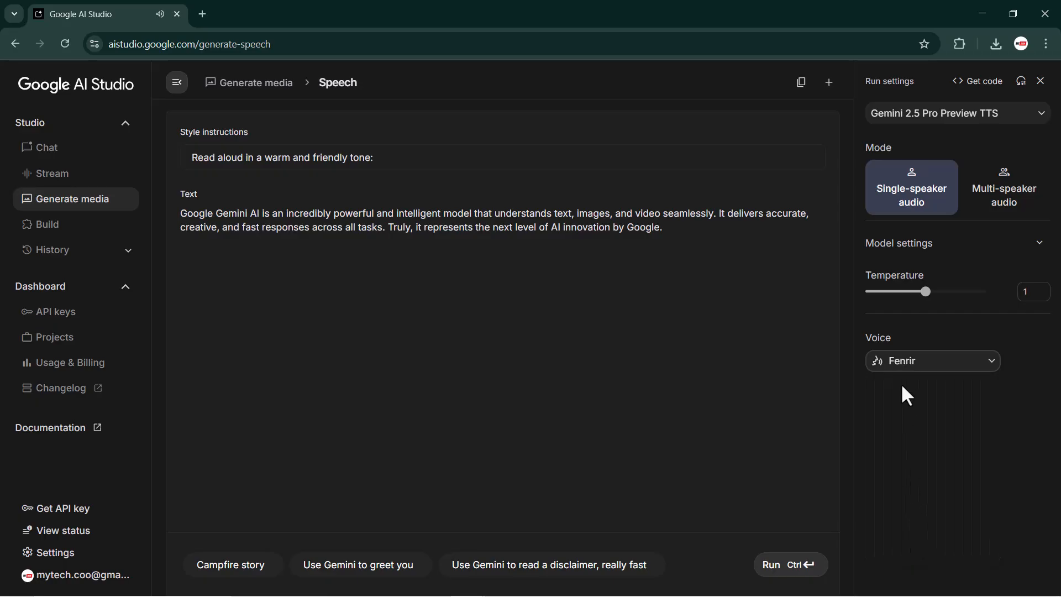
Generate the 20-second Fenrir clip and bring up the player's more-options menu
{"action": "left_click", "coordinate": [789, 564]}
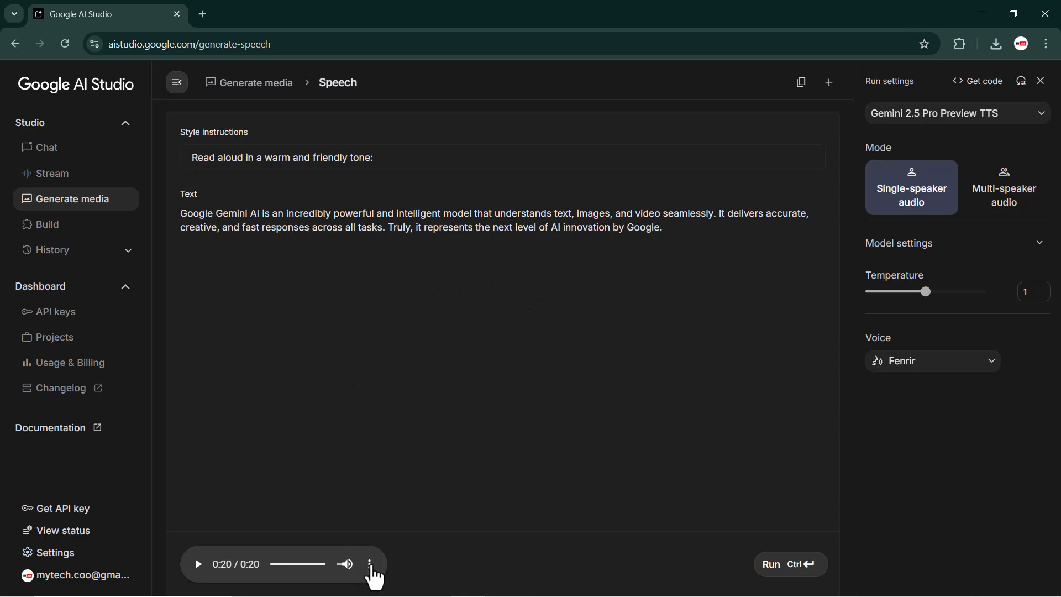
{"action": "left_click", "coordinate": [370, 563]}
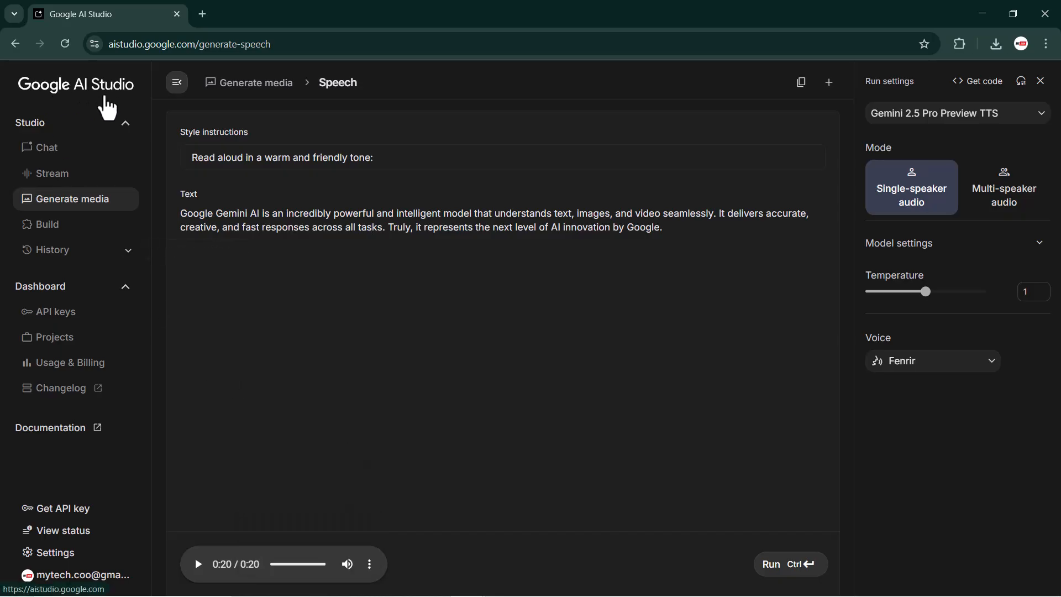
Return to the AI Studio home page and start a new temporary chat
{"action": "left_click", "coordinate": [75, 84]}
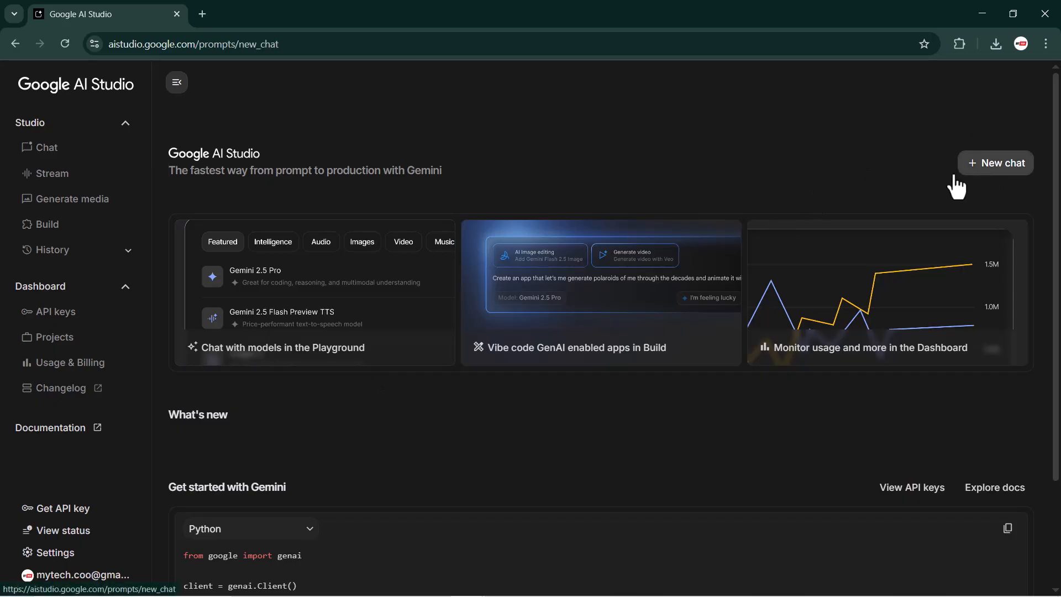
{"action": "left_click", "coordinate": [995, 163]}
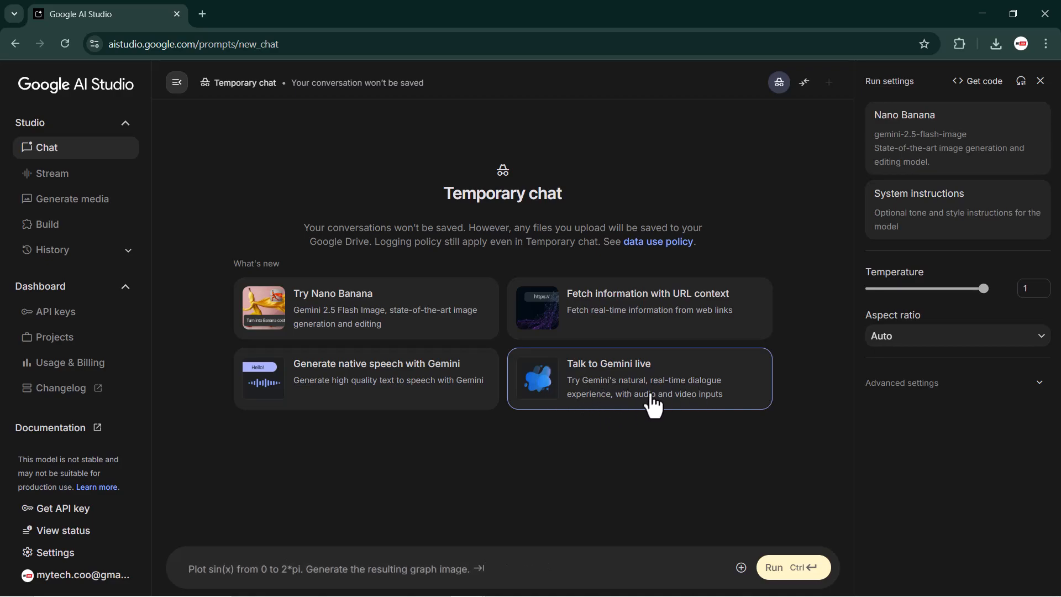
Start a live voice stream with Gemini, allow the microphone, then begin a webcam session
{"action": "left_click", "coordinate": [638, 378]}
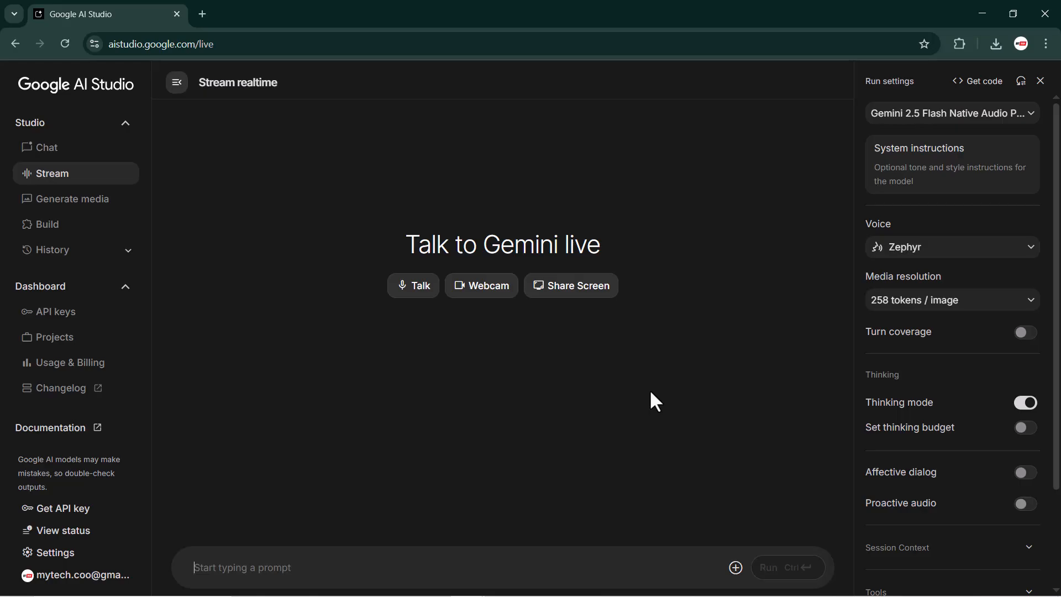
{"action": "mouse_move", "coordinate": [603, 388]}
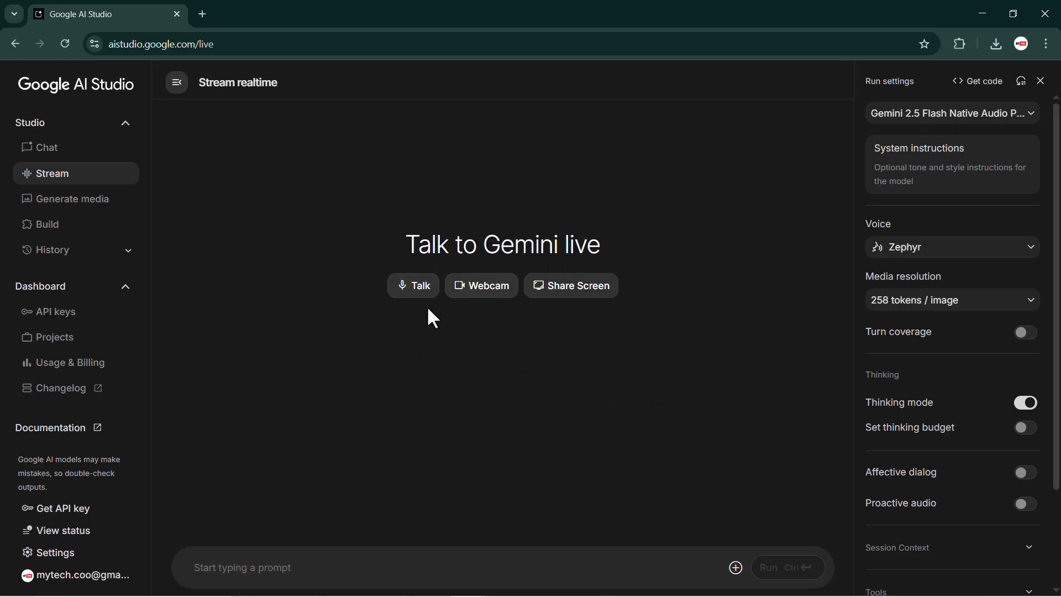
{"action": "mouse_move", "coordinate": [481, 285]}
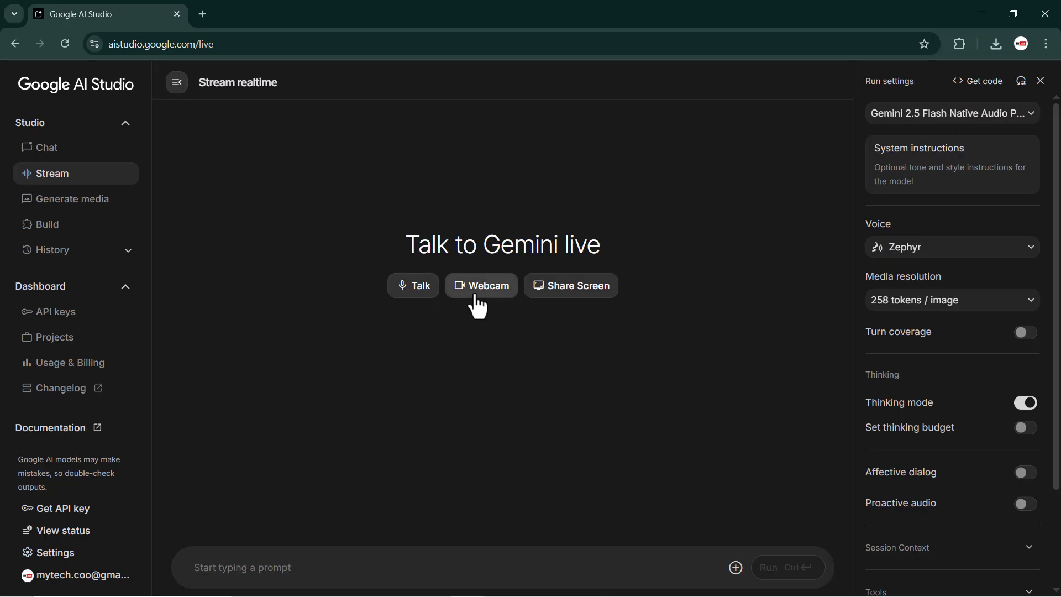
{"action": "mouse_move", "coordinate": [568, 305]}
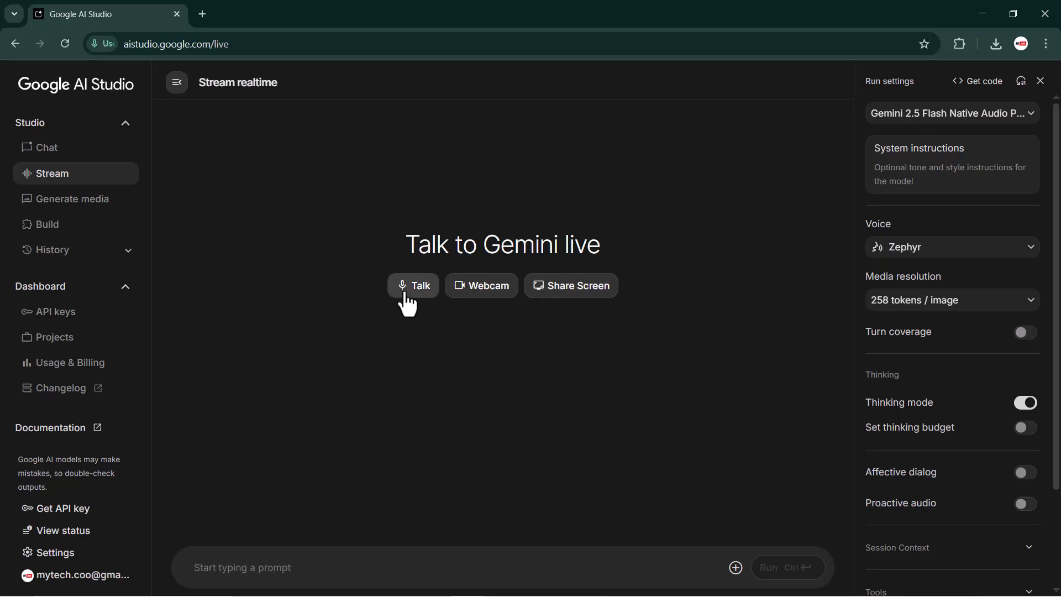
{"action": "left_click", "coordinate": [413, 286]}
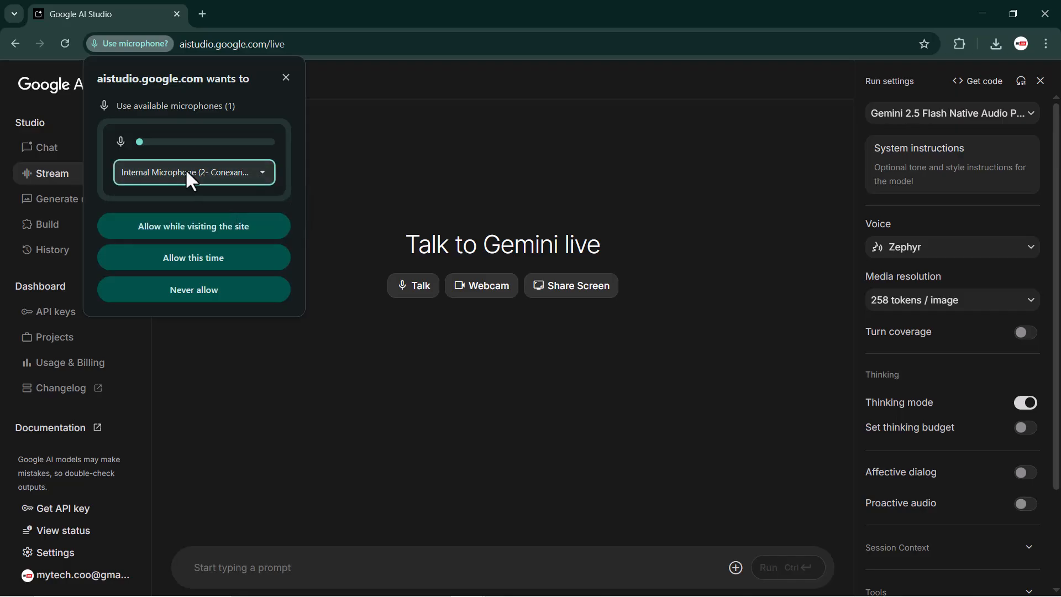
{"action": "left_click", "coordinate": [193, 226]}
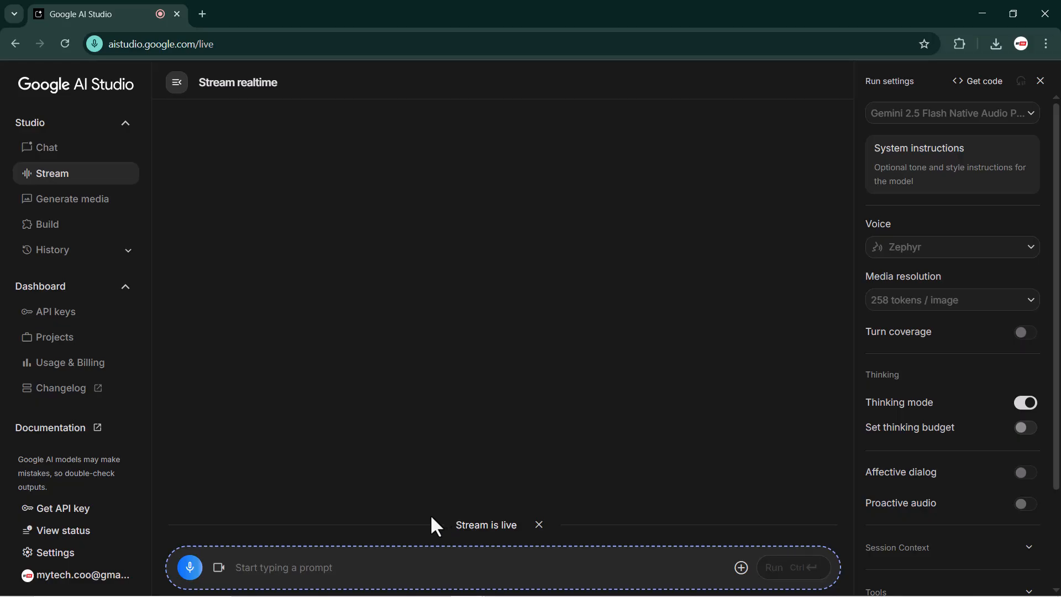
{"action": "mouse_move", "coordinate": [561, 563]}
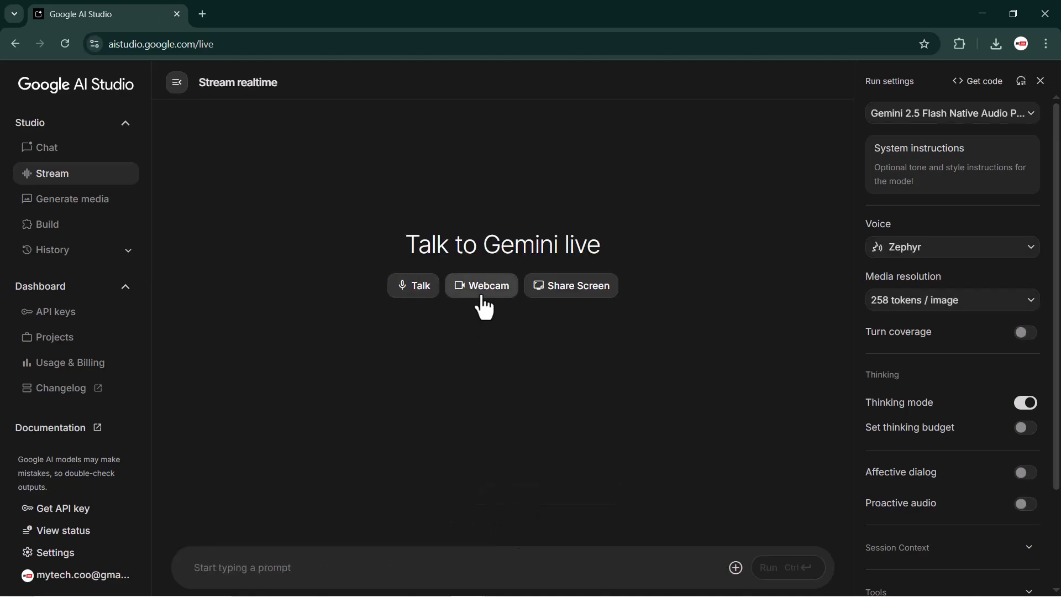
{"action": "left_click", "coordinate": [480, 285]}
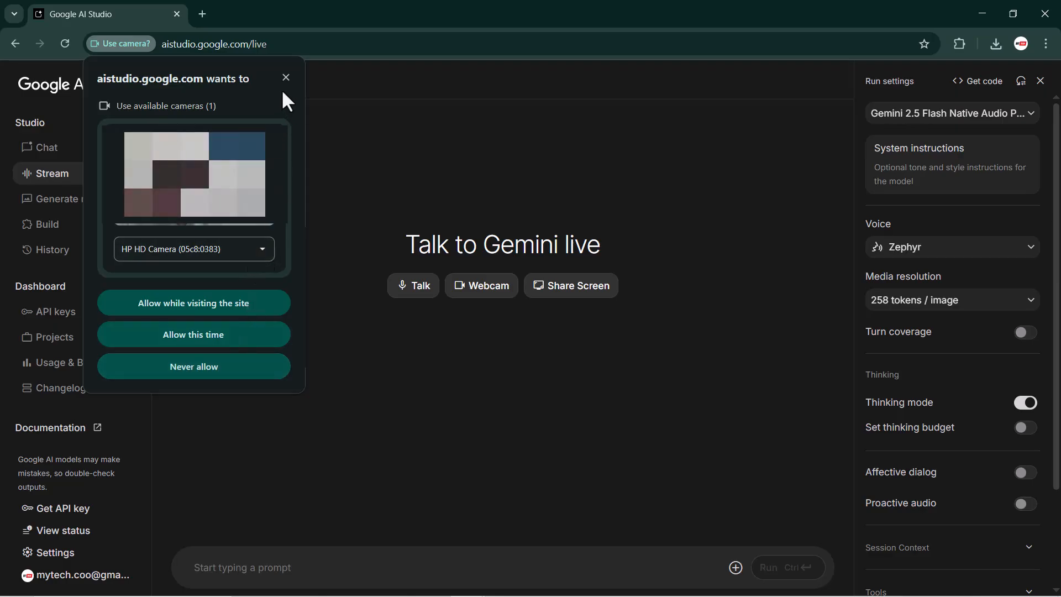
Share the browser window with the live Gemini stream through the Chrome share dialog
{"action": "left_click", "coordinate": [285, 77]}
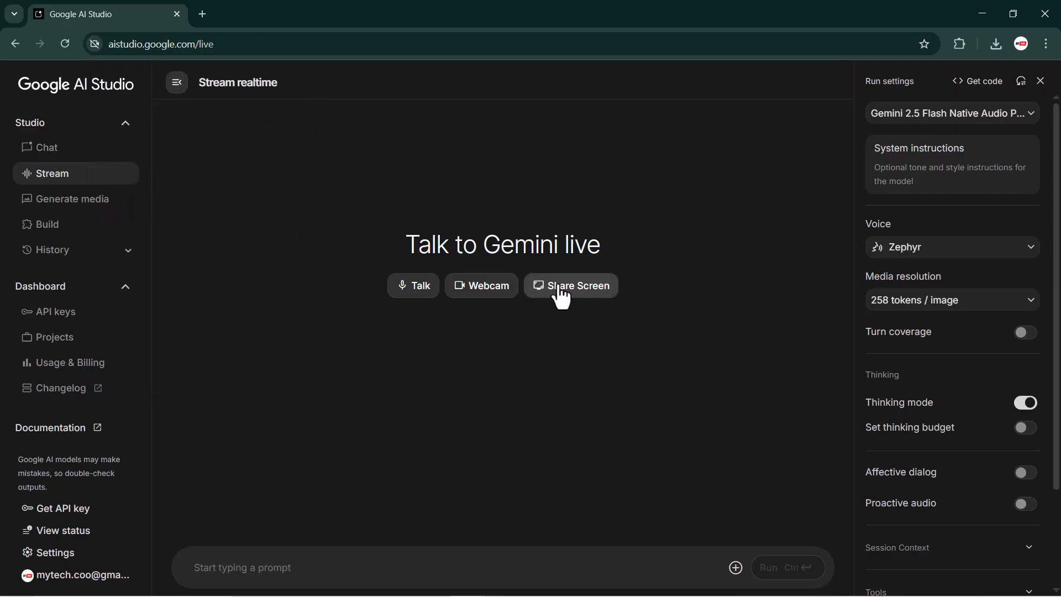
{"action": "left_click", "coordinate": [571, 285]}
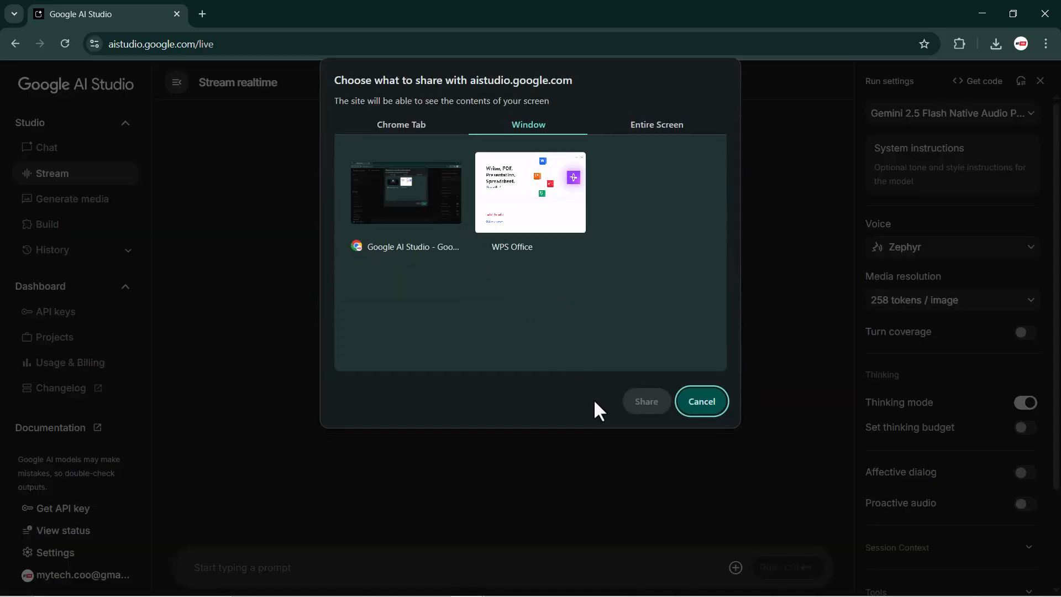
{"action": "left_click", "coordinate": [644, 401]}
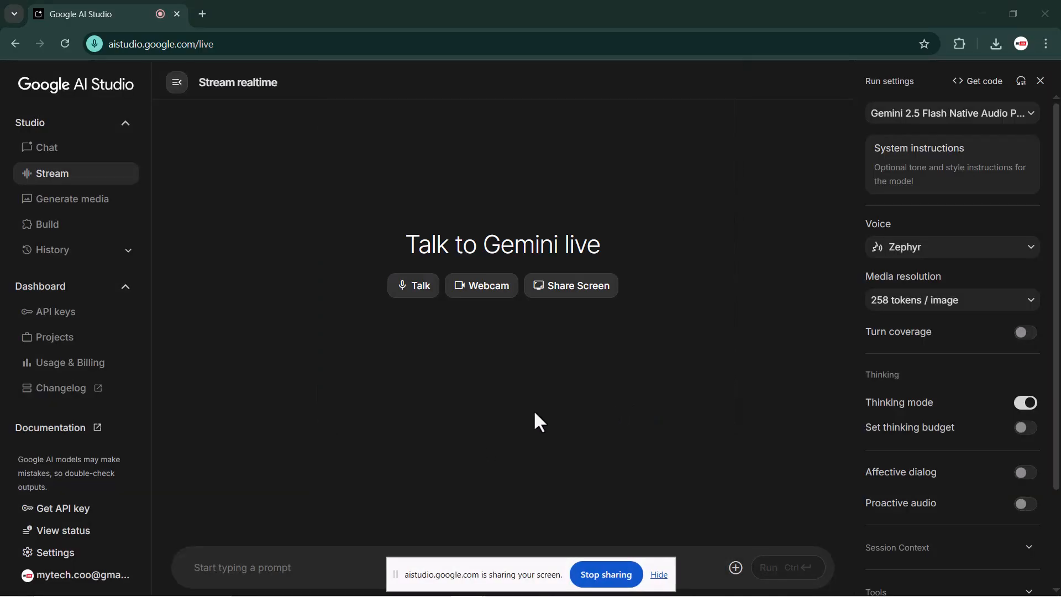
{"action": "left_click", "coordinate": [571, 285]}
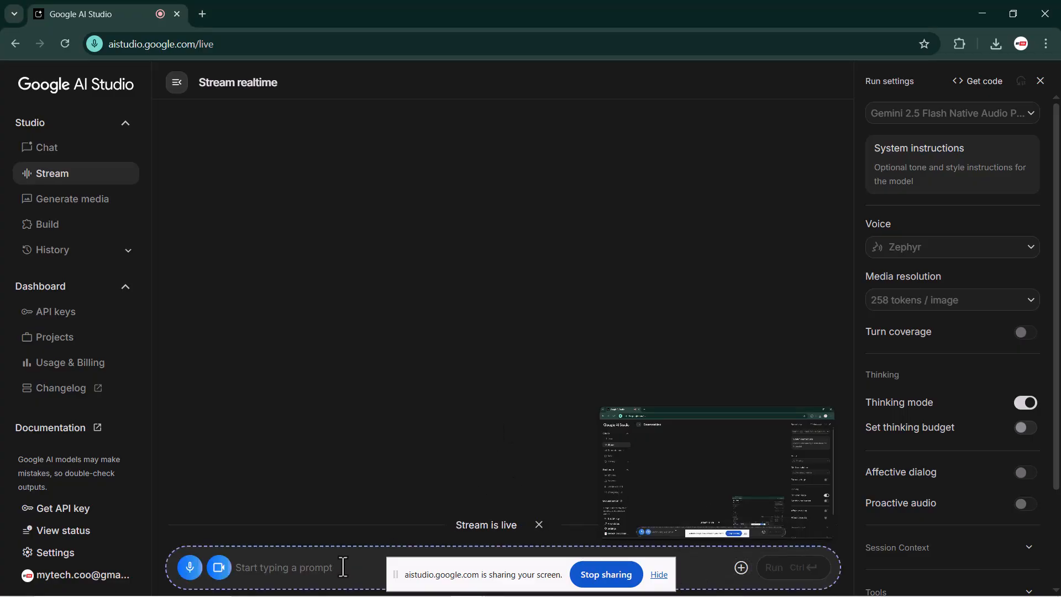
Send Gemini the greeting 'Hey Everyone Hope your are all doing well i am a tech youtuber whats about you'
{"action": "type", "text": "Hey Everyone Hope your are all doing well"}
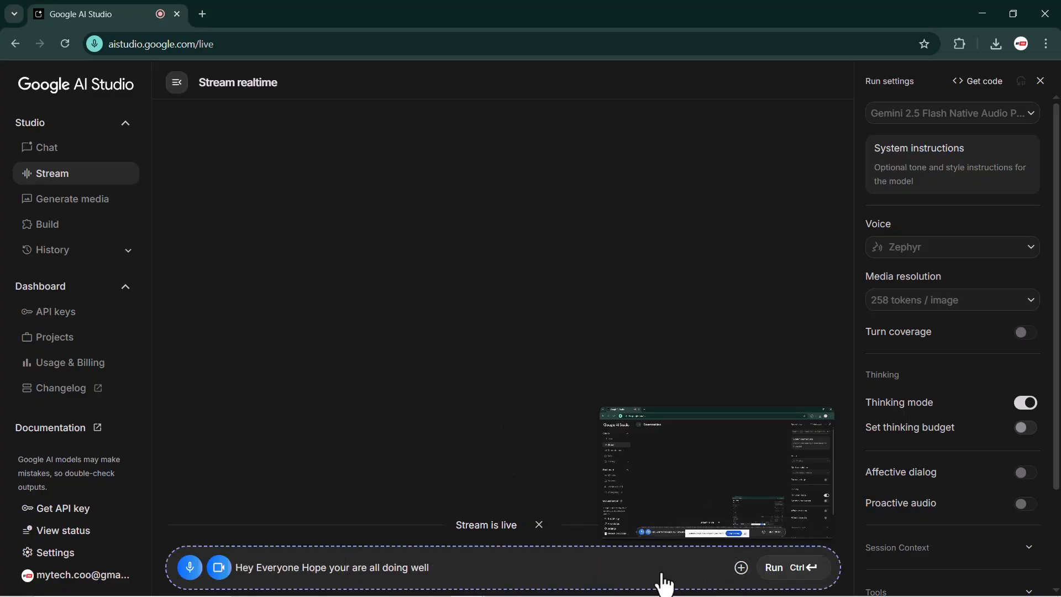
{"action": "type", "text": "i am a tech youtuber whats about"}
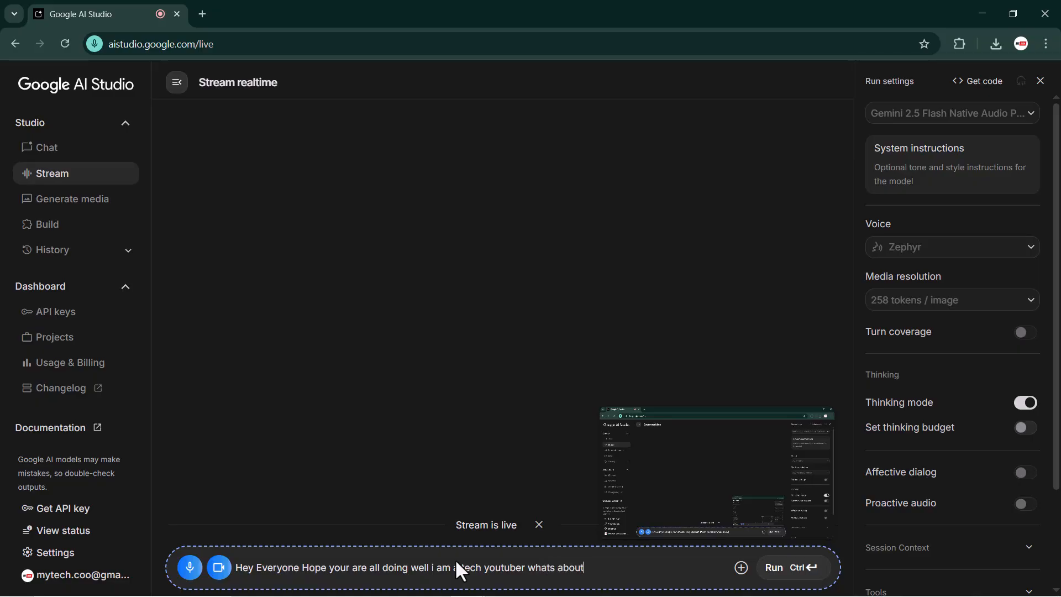
{"action": "type", "text": "you"}
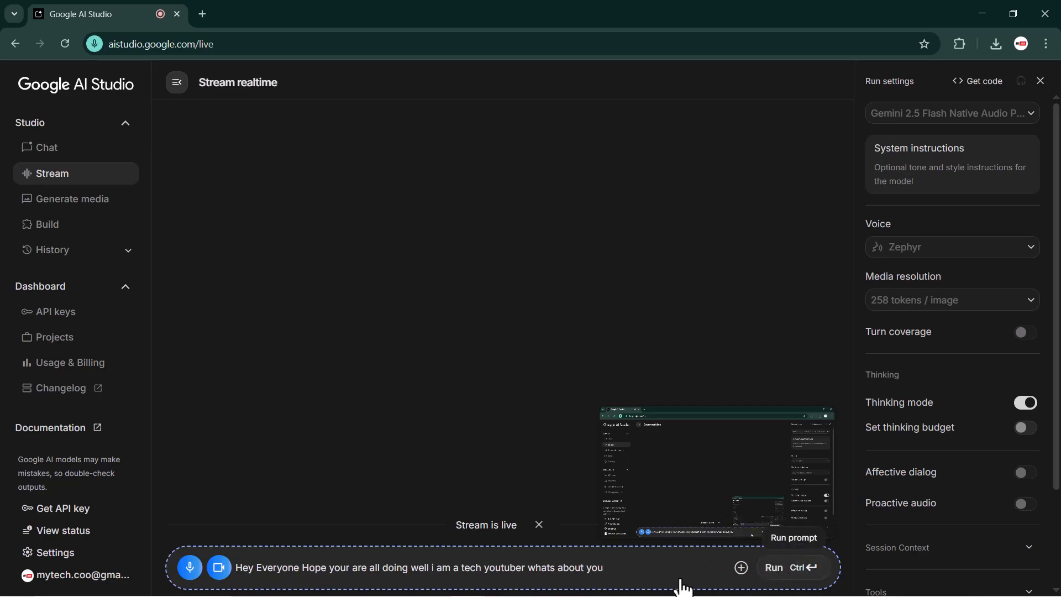
{"action": "left_click", "coordinate": [791, 567]}
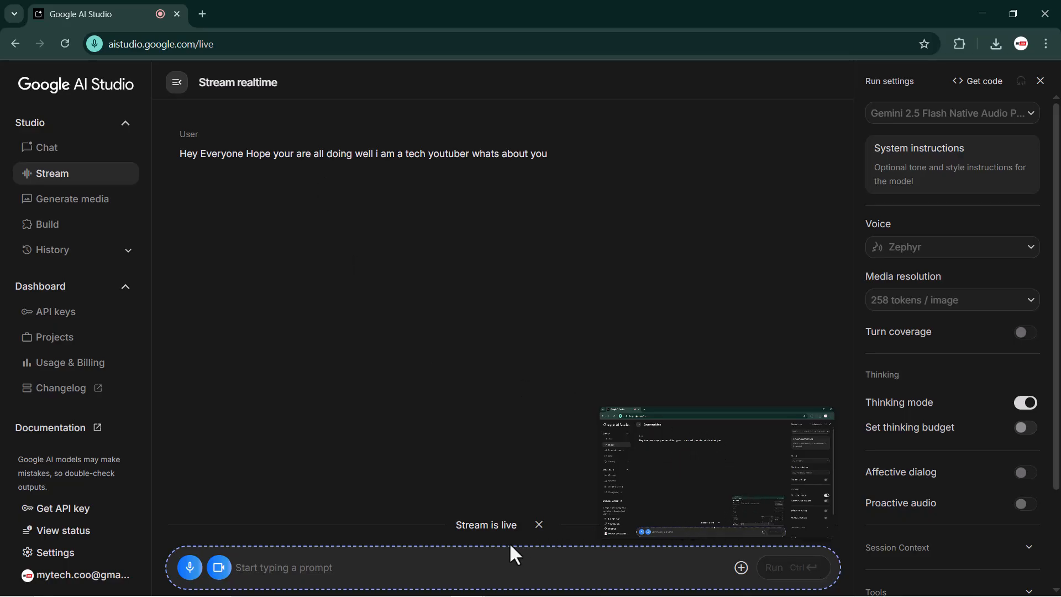
{"action": "mouse_move", "coordinate": [219, 567]}
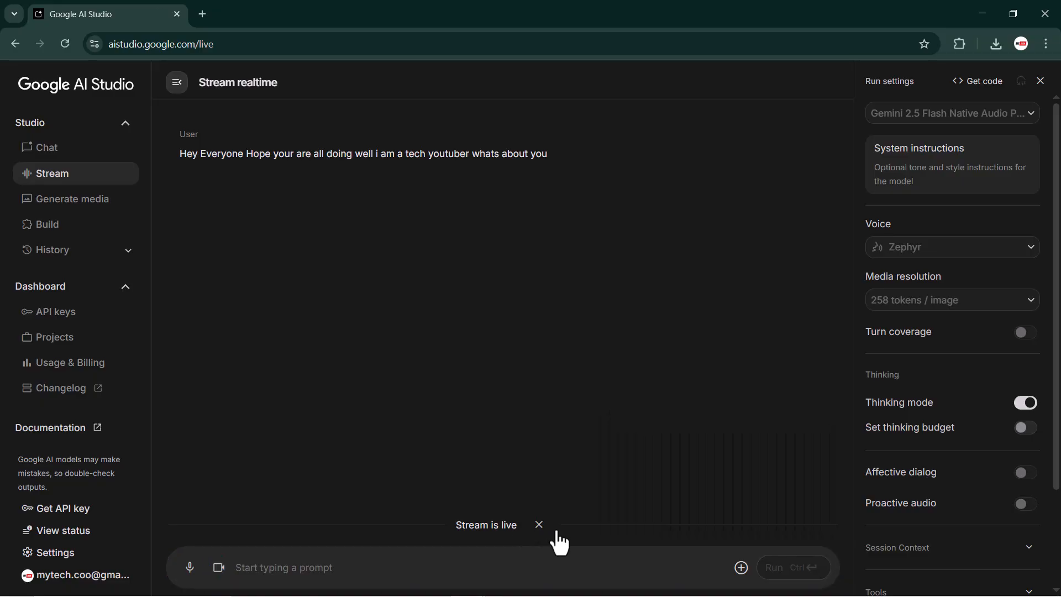
{"action": "mouse_move", "coordinate": [284, 351]}
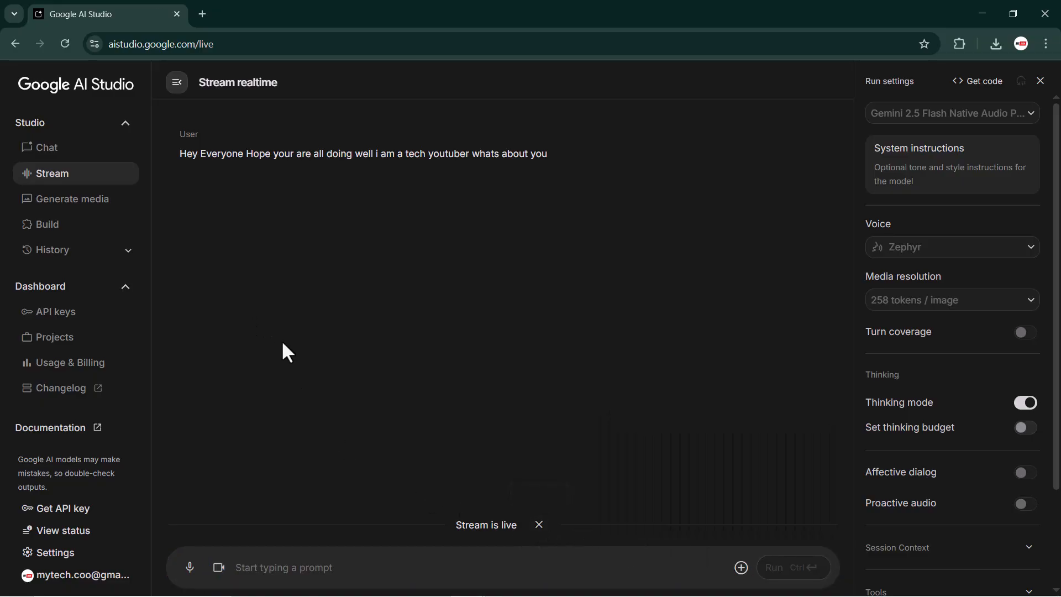
{"action": "mouse_move", "coordinate": [302, 257]}
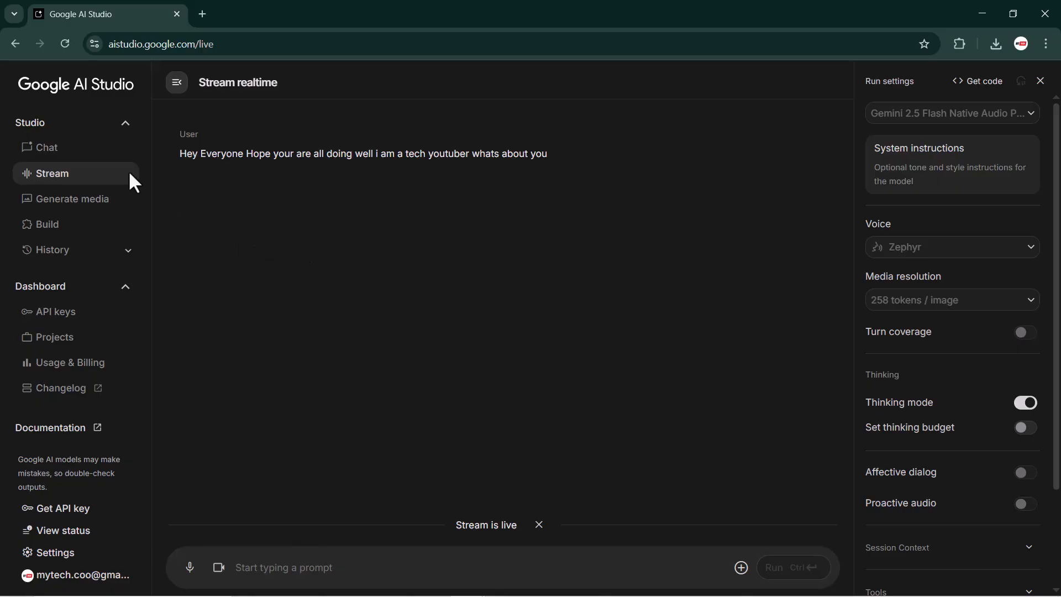
{"action": "mouse_move", "coordinate": [73, 197]}
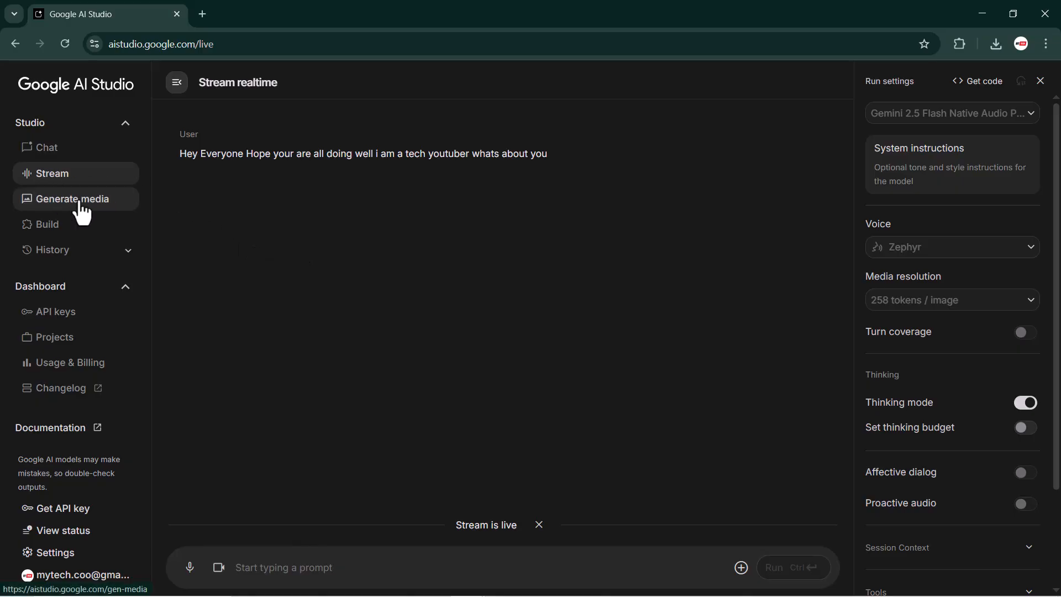
Go to the generative media models page and browse down the examples gallery
{"action": "left_click", "coordinate": [73, 198]}
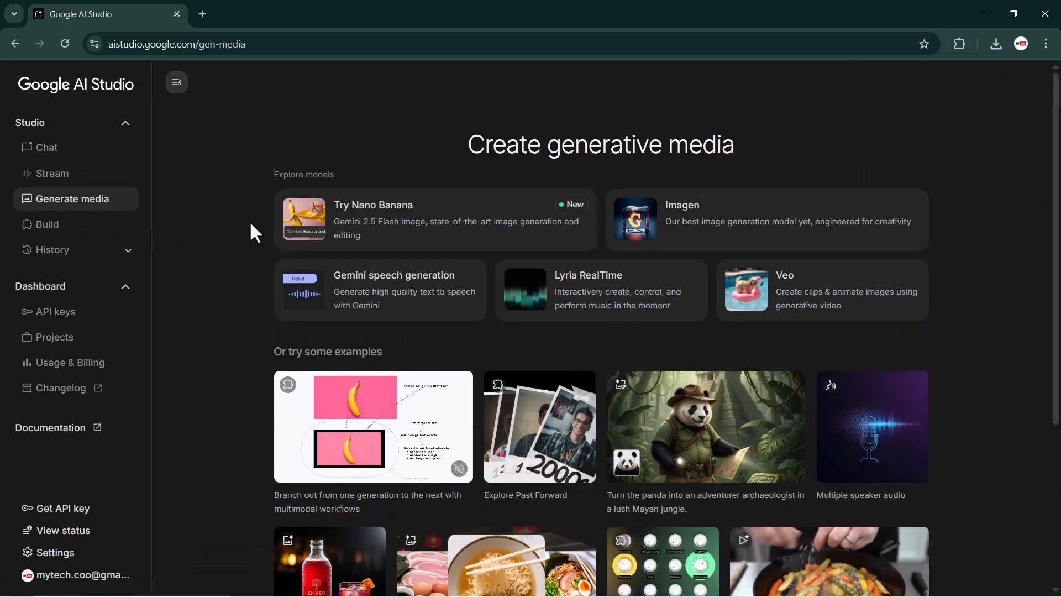
{"action": "scroll", "scroll_direction": "down", "scroll_amount": 3}
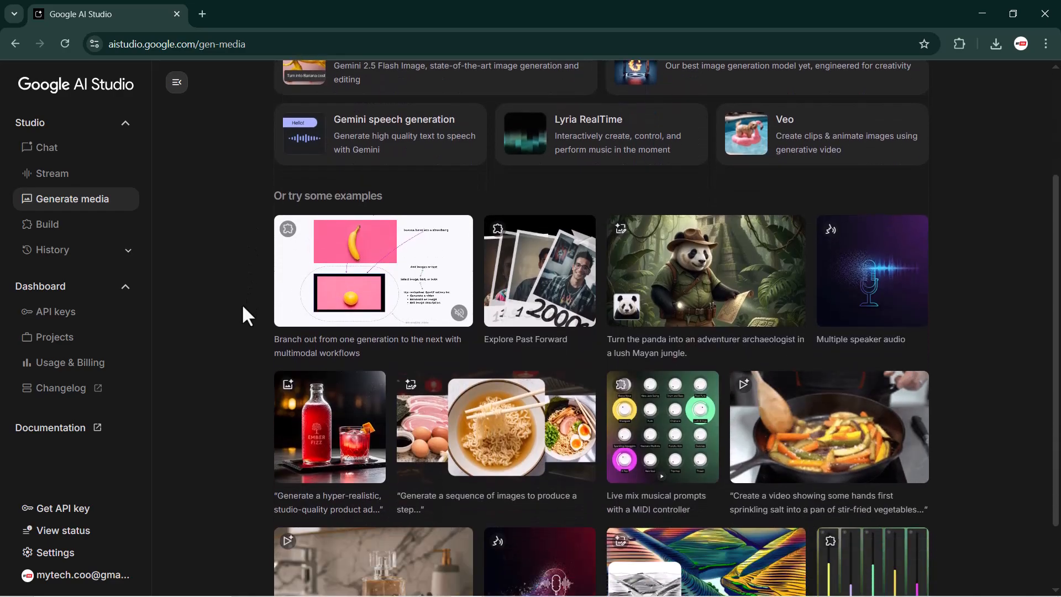
{"action": "scroll", "scroll_direction": "down", "scroll_amount": 3}
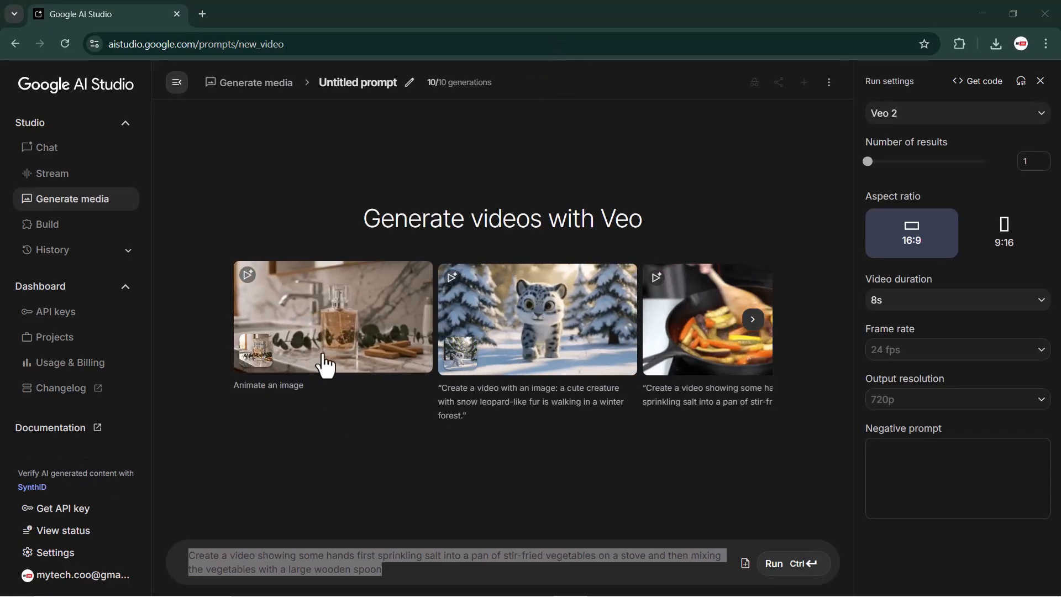
Open the generated wok cooking video in the larger viewer and play it
{"action": "left_click", "coordinate": [792, 563]}
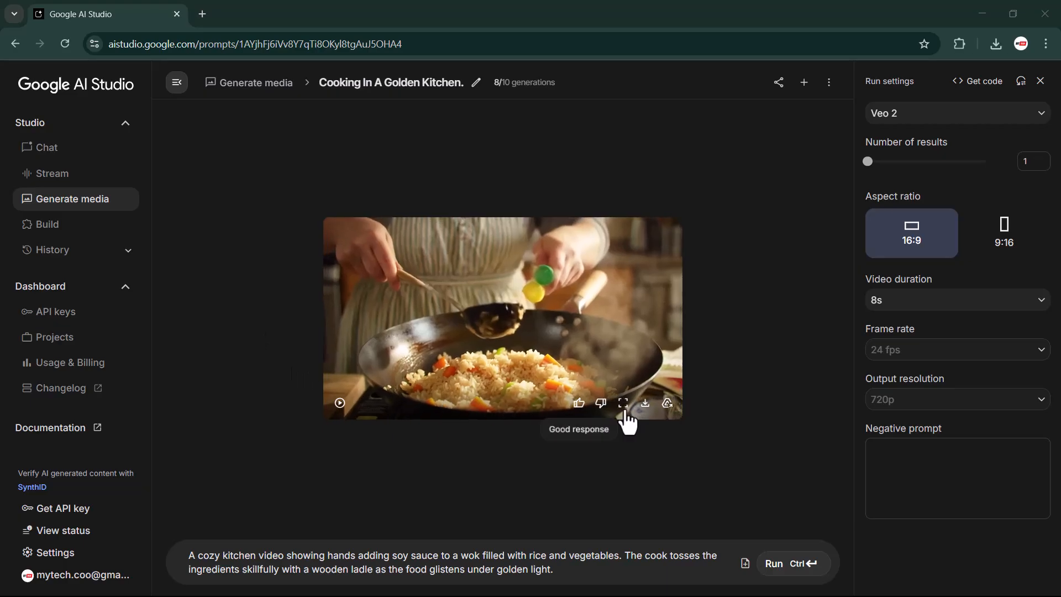
{"action": "left_click", "coordinate": [623, 403]}
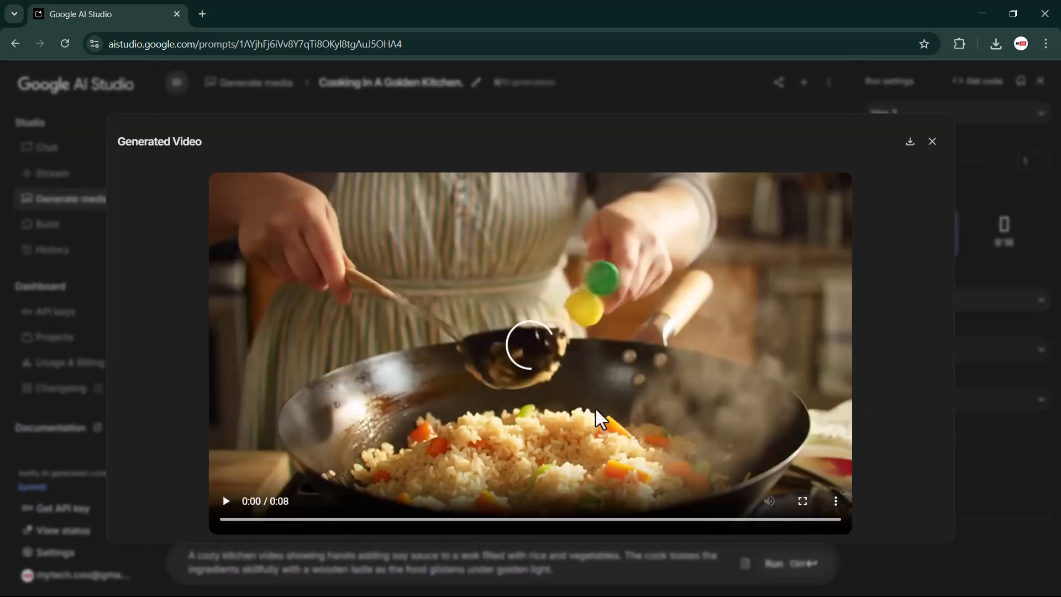
{"action": "mouse_move", "coordinate": [673, 37]}
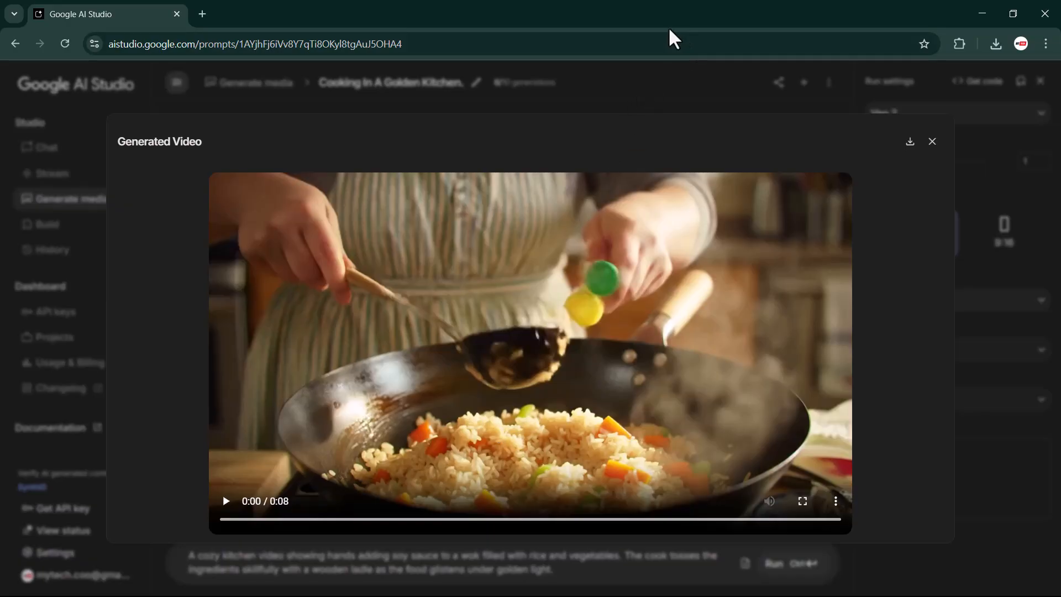
{"action": "left_click", "coordinate": [226, 500]}
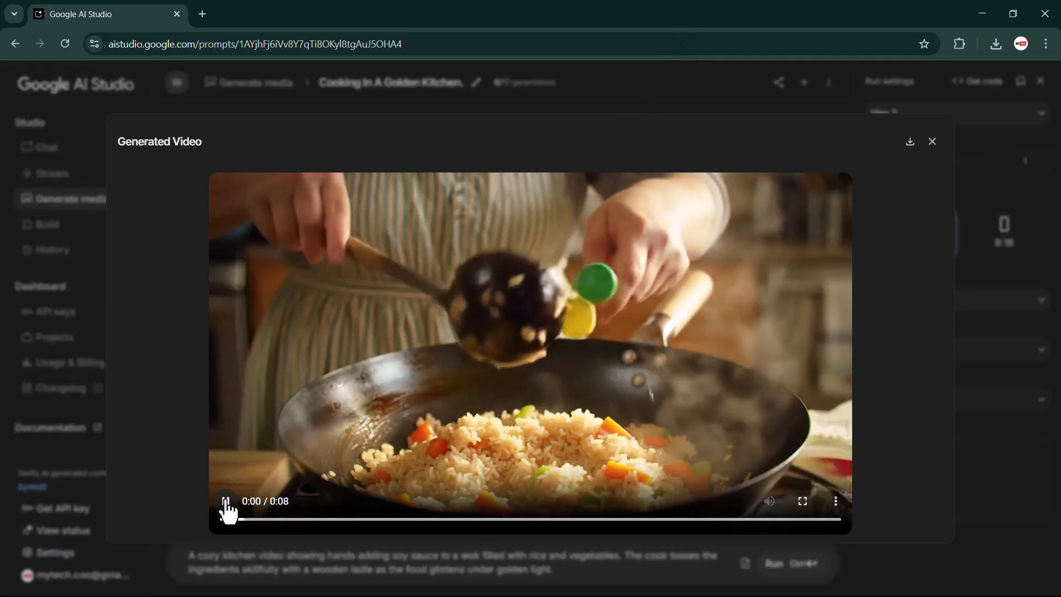
{"action": "left_click", "coordinate": [226, 501]}
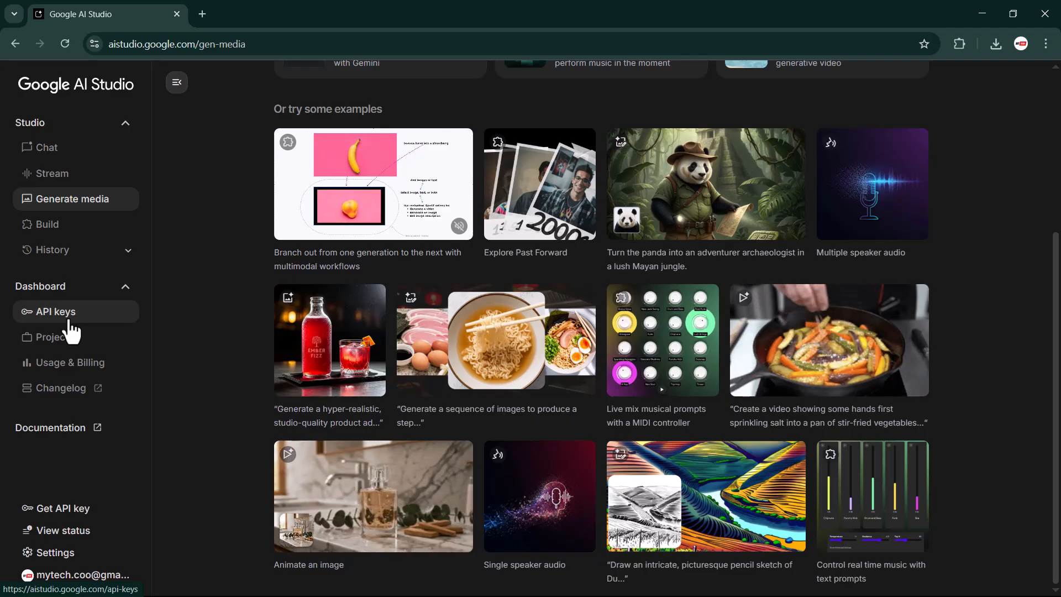
Open the Veo 3 model page and read down to its native audio generation section
{"action": "left_click", "coordinate": [57, 312]}
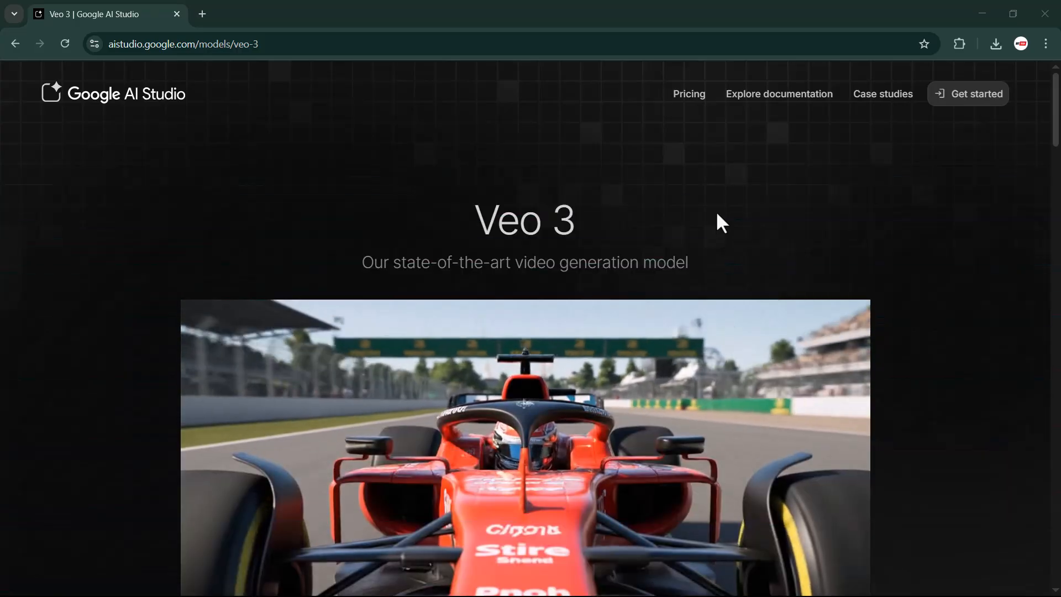
{"action": "scroll", "scroll_direction": "down", "scroll_amount": 3}
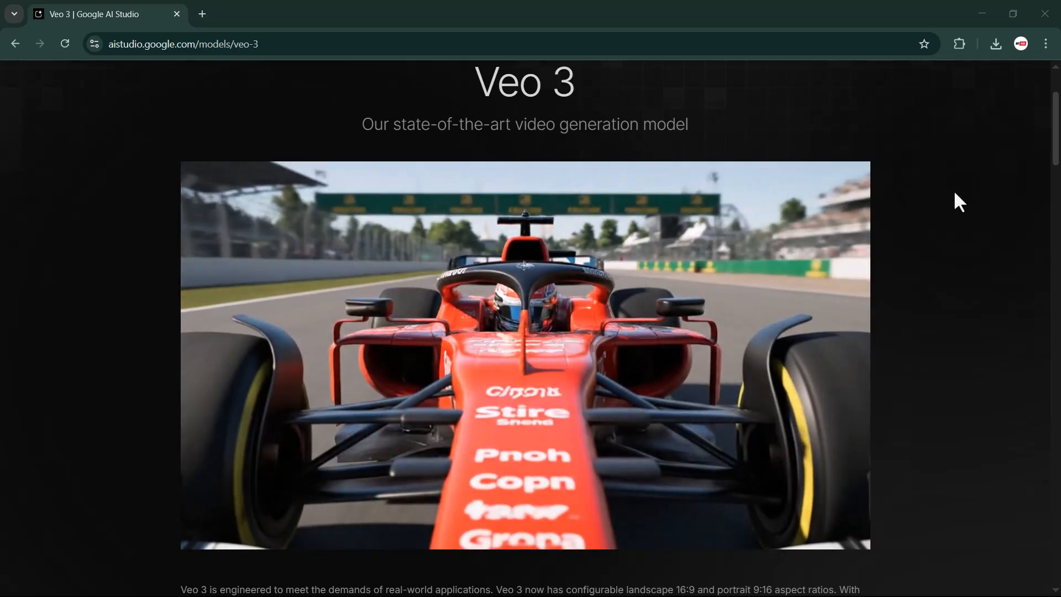
{"action": "scroll", "scroll_direction": "down", "scroll_amount": 3}
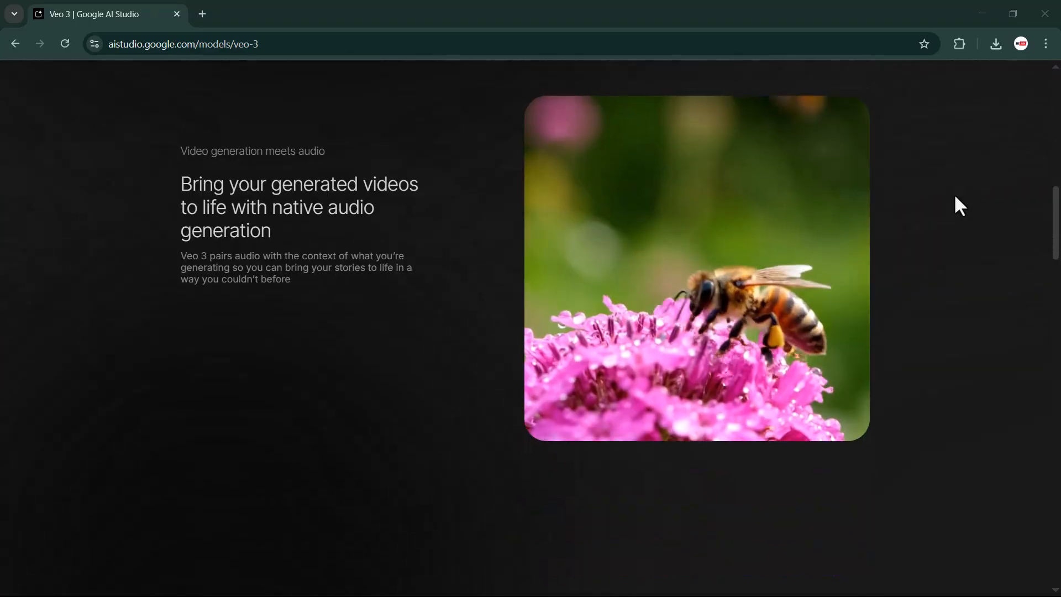
{"action": "scroll", "scroll_direction": "down", "scroll_amount": 3}
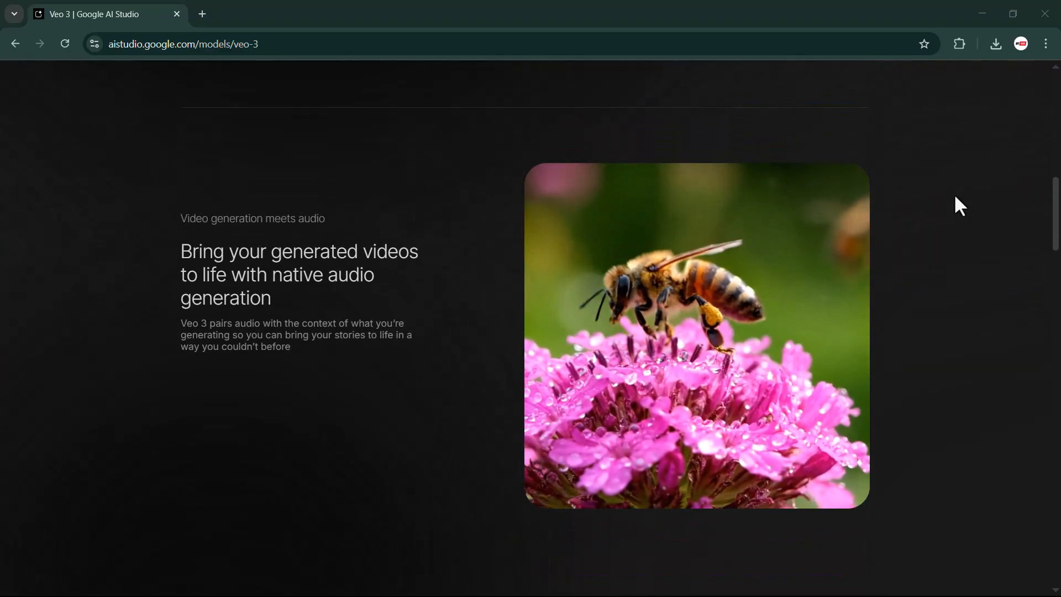